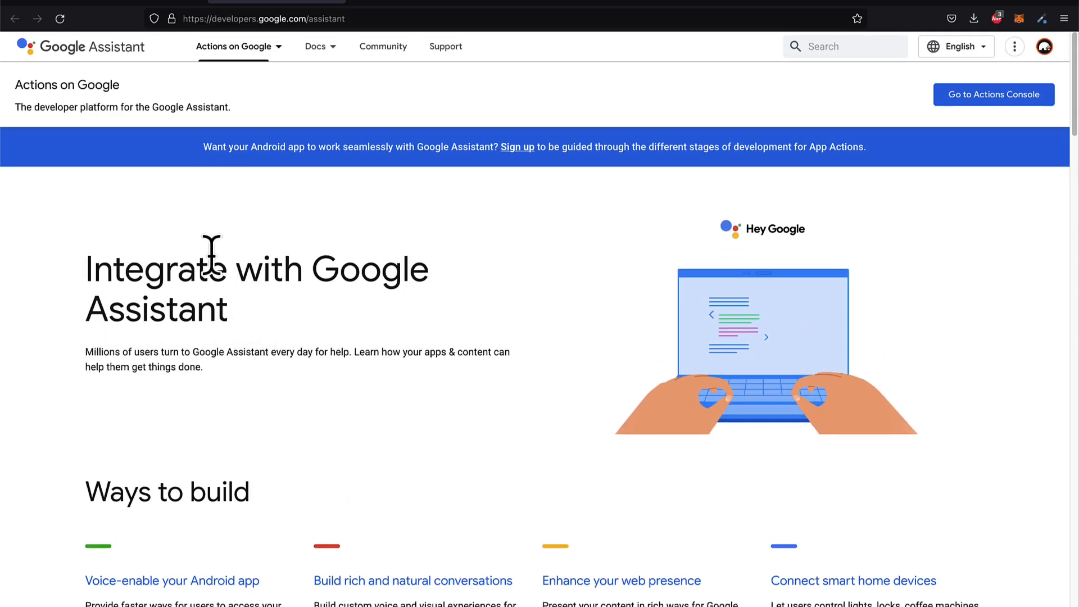
# Scroll through the Google Assistant developer page and the Dialogflow samples page
pyautogui.scroll(-3)
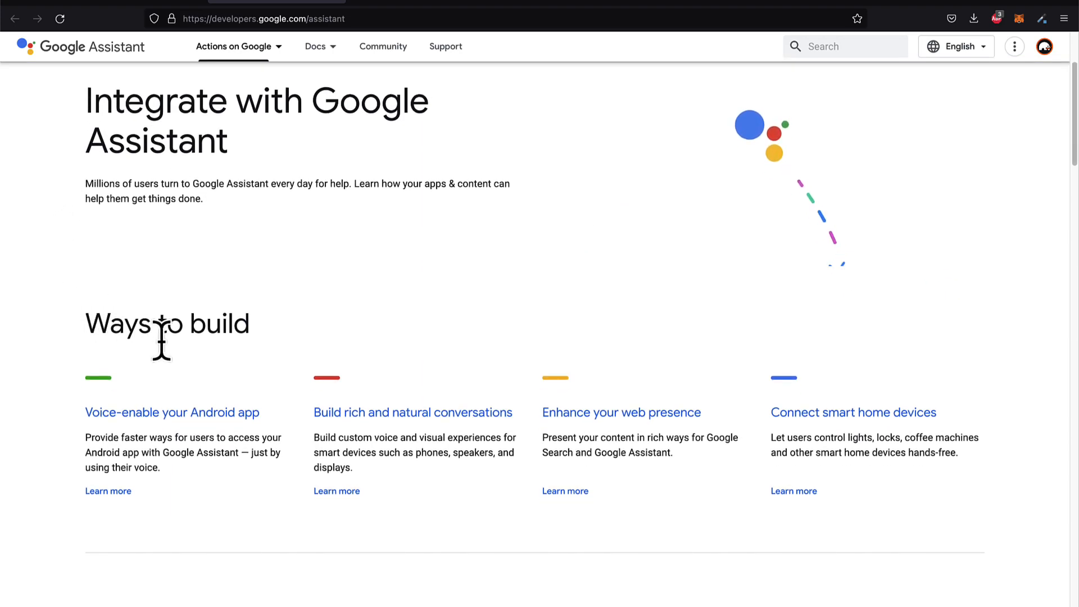
pyautogui.scroll(-3)
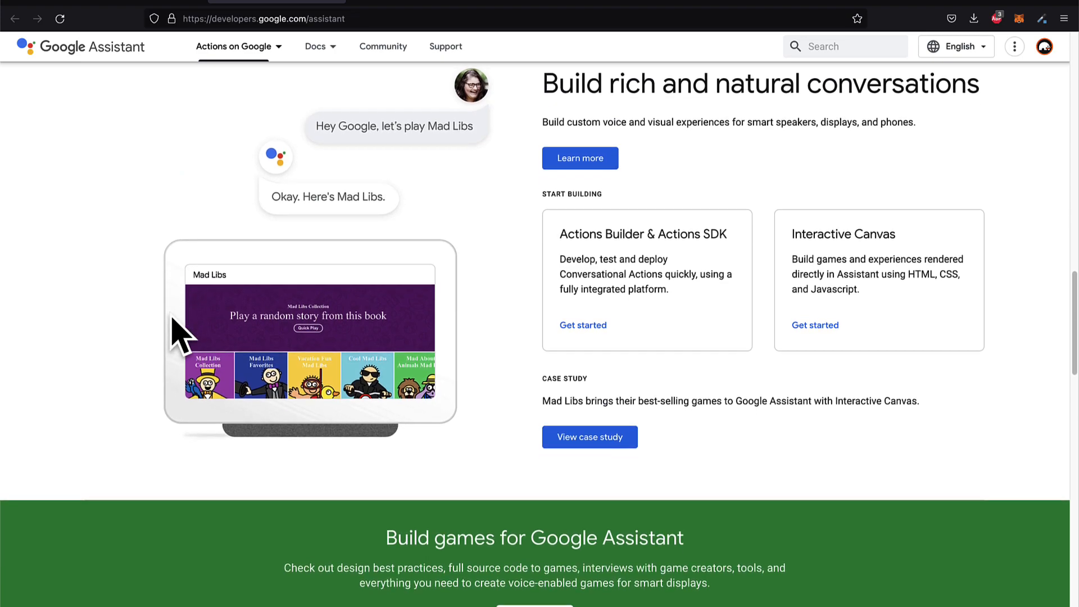
pyautogui.scroll(-3)
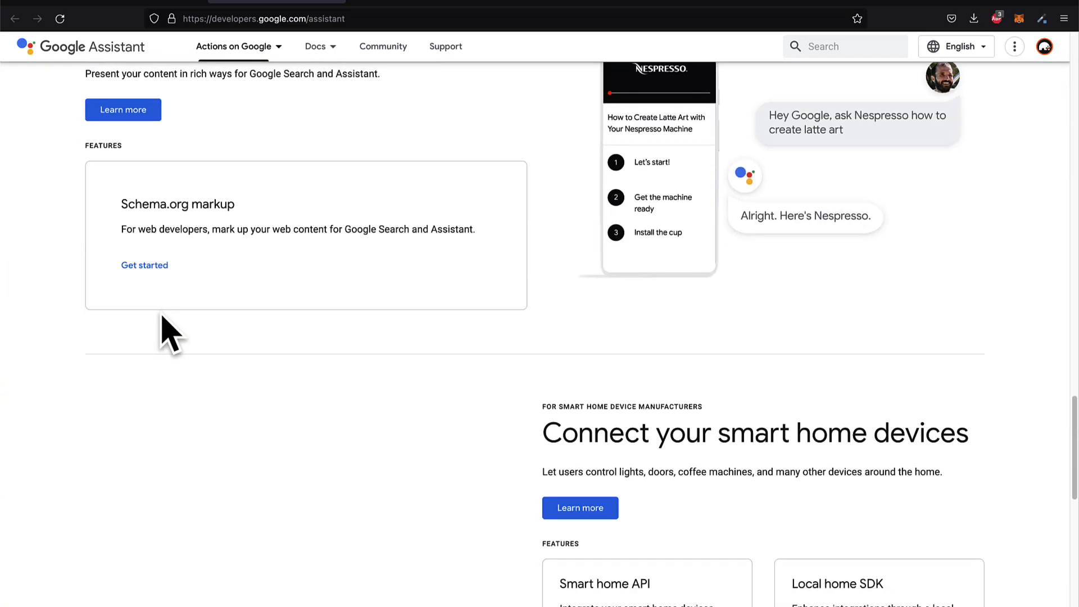
pyautogui.scroll(-3)
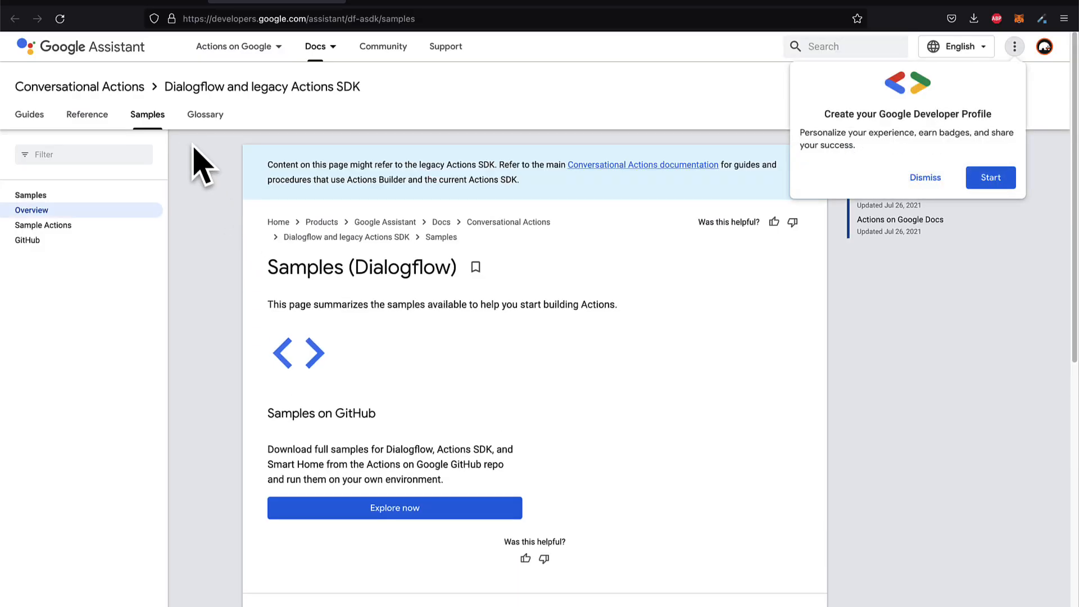
pyautogui.scroll(-3)
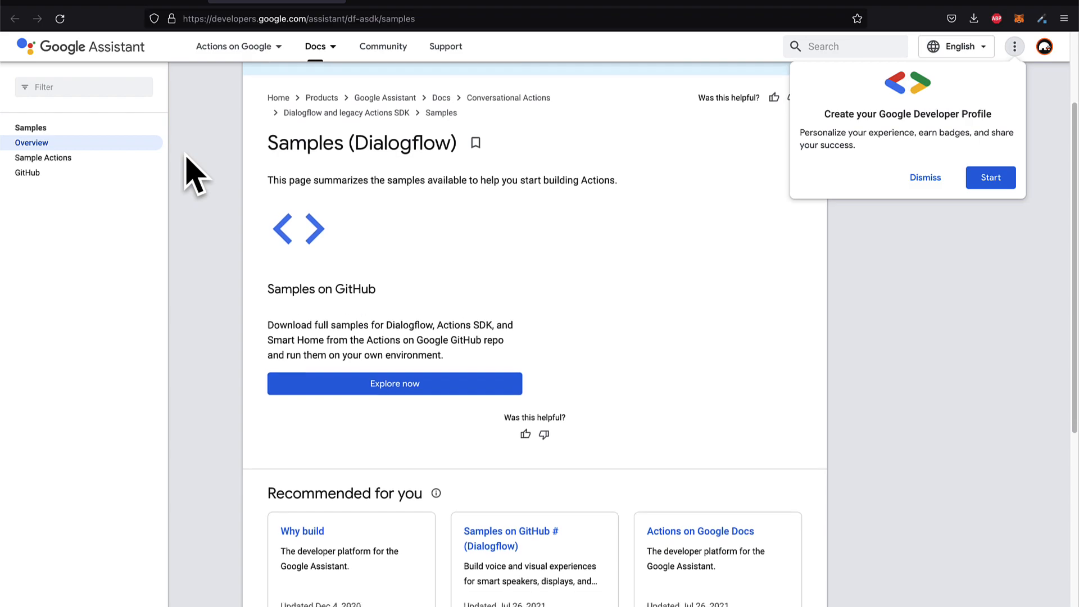
pyautogui.scroll(-3)
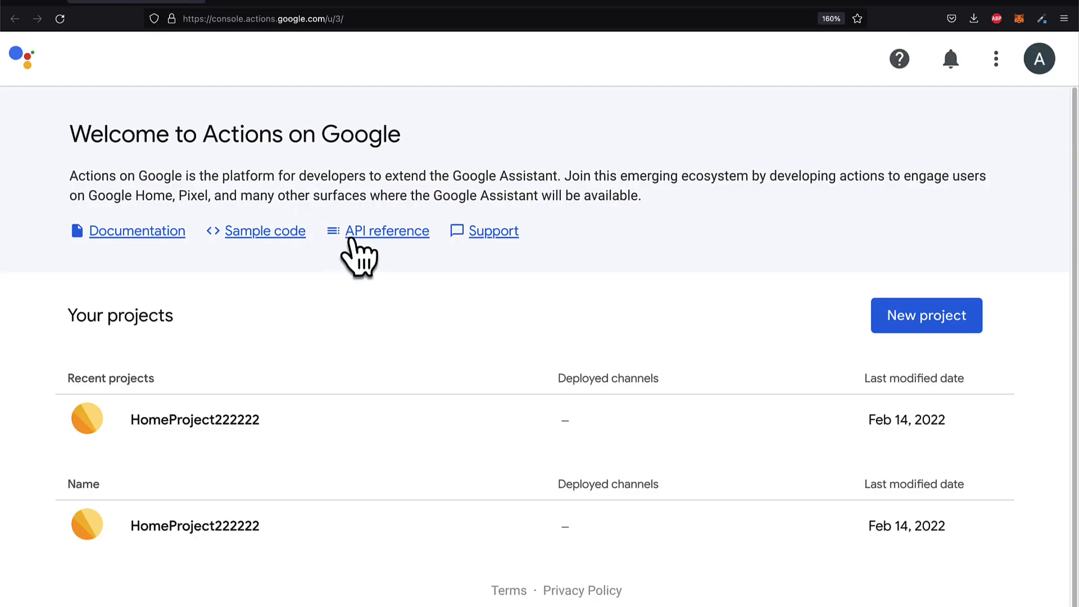
pyautogui.click(387, 230)
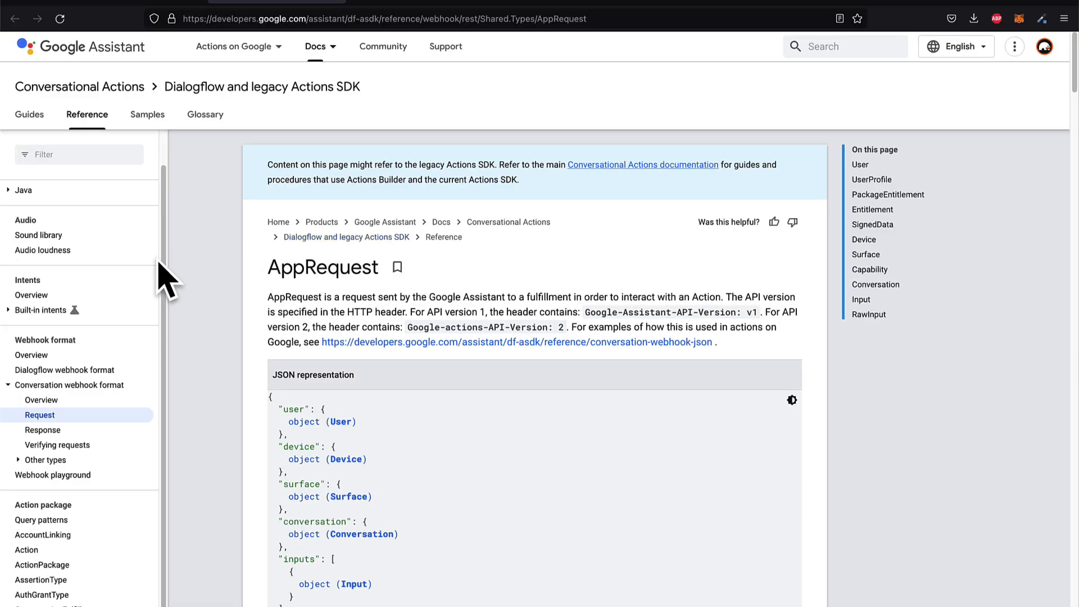
pyautogui.moveTo(103, 220)
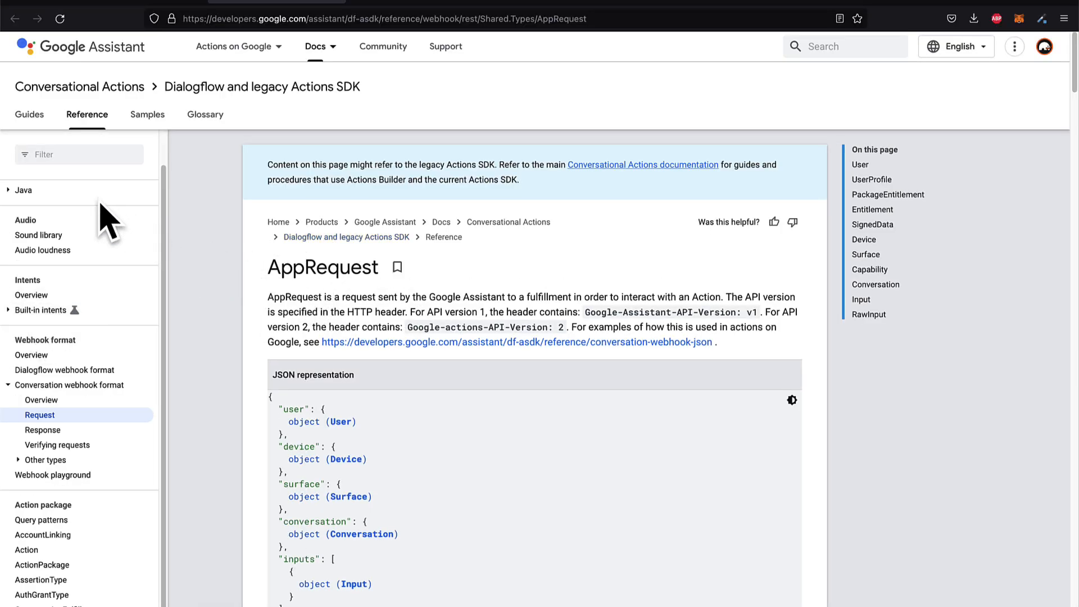
pyautogui.click(234, 46)
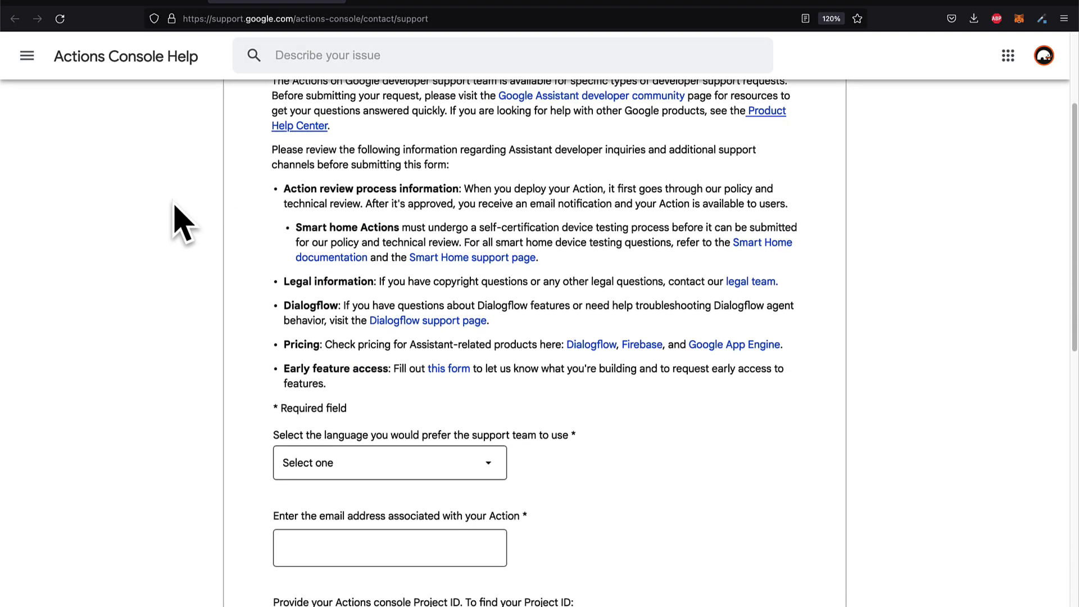
pyautogui.scroll(-3)
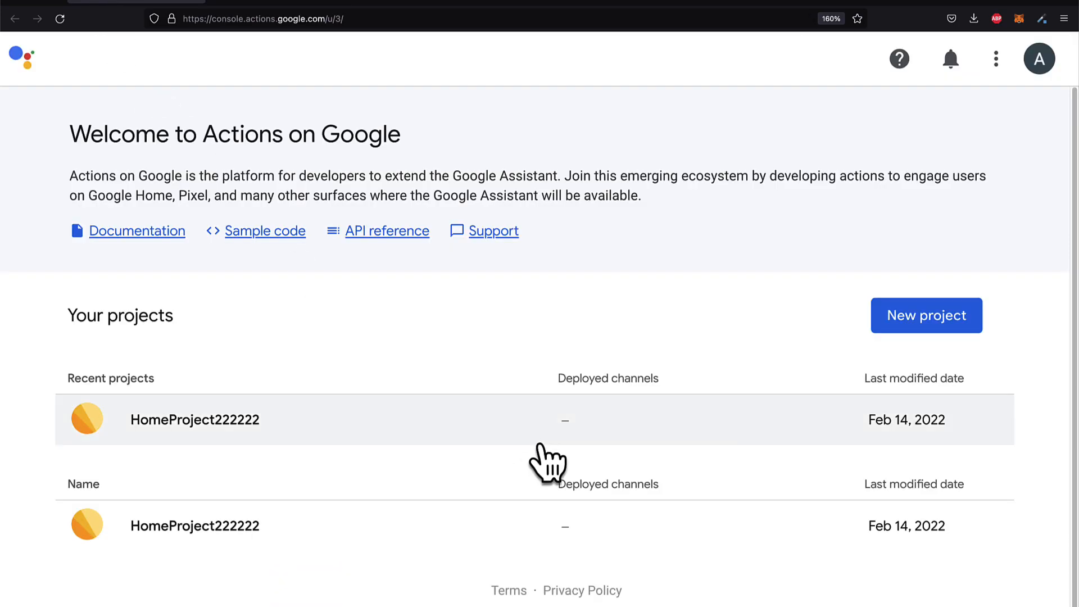
pyautogui.moveTo(898, 358)
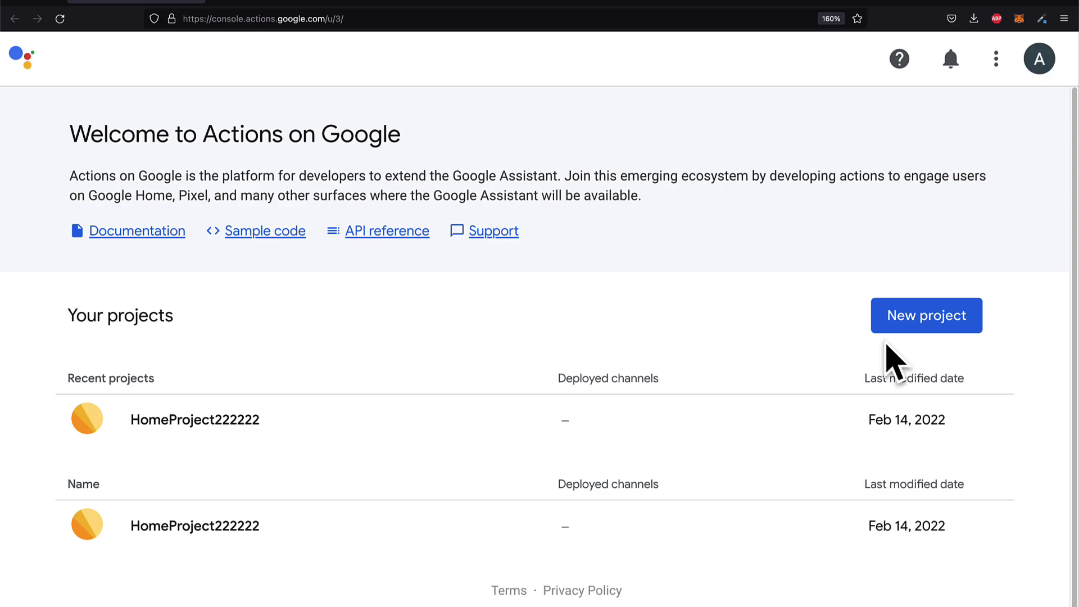
pyautogui.moveTo(915, 347)
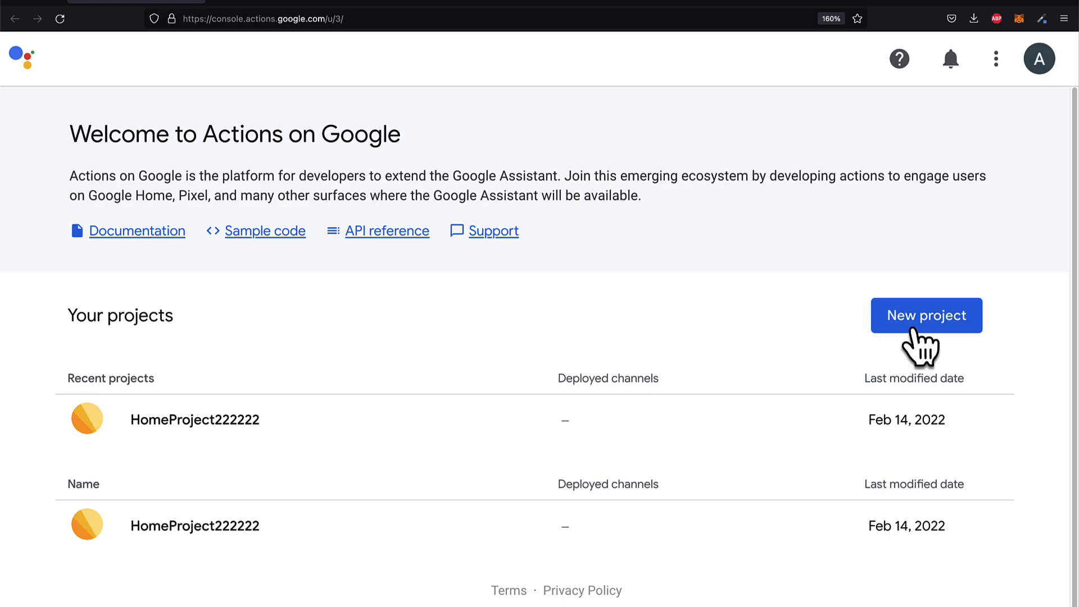
# Create a new project named 'MyHomeProject', keeping English and United States
pyautogui.click(925, 315)
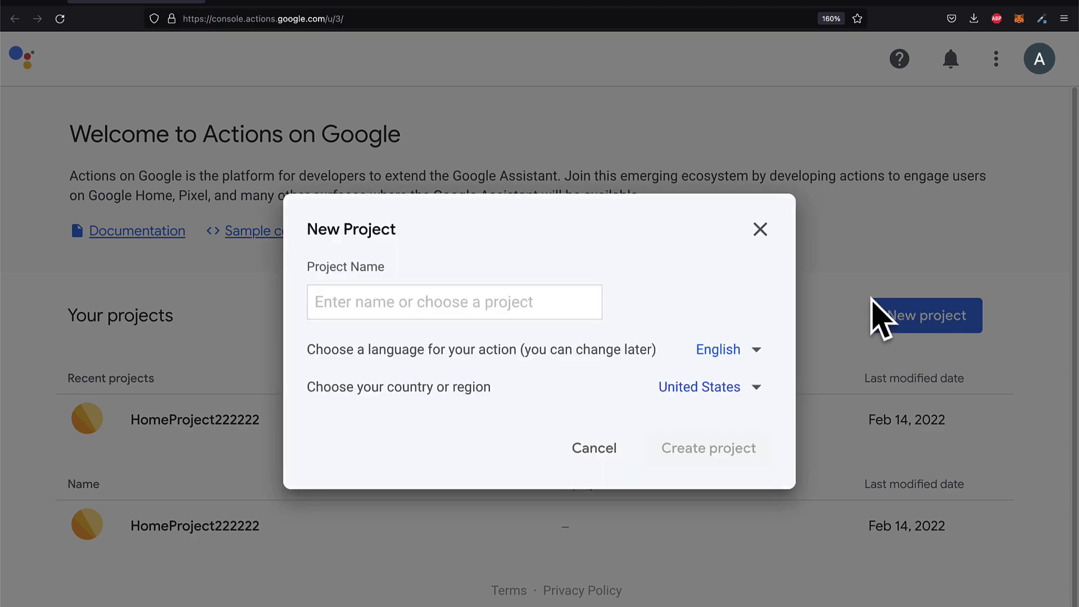
pyautogui.click(454, 301)
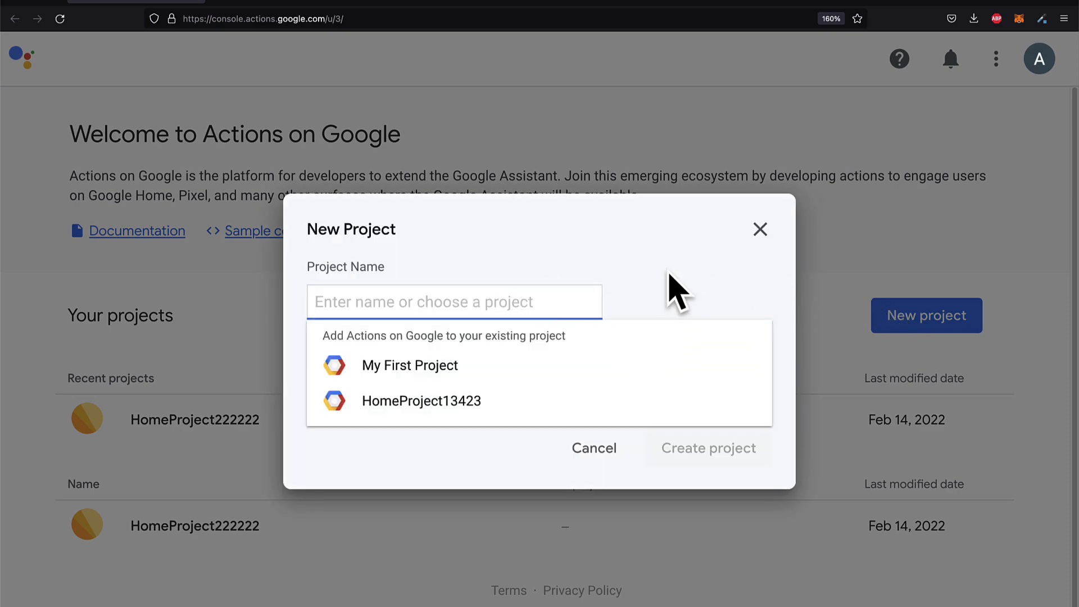
pyautogui.moveTo(785, 368)
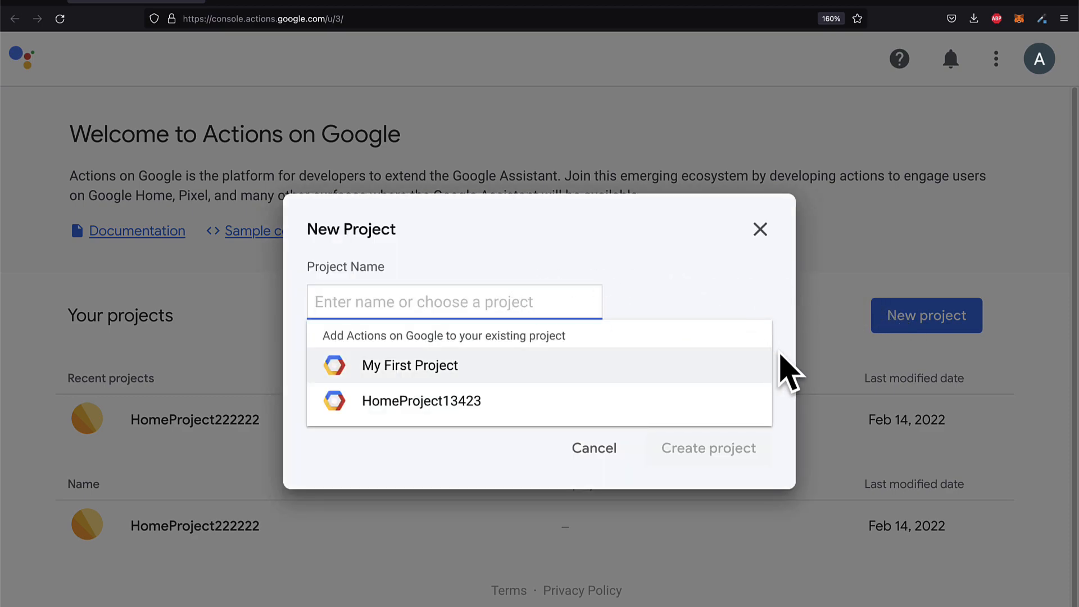
pyautogui.write('My')
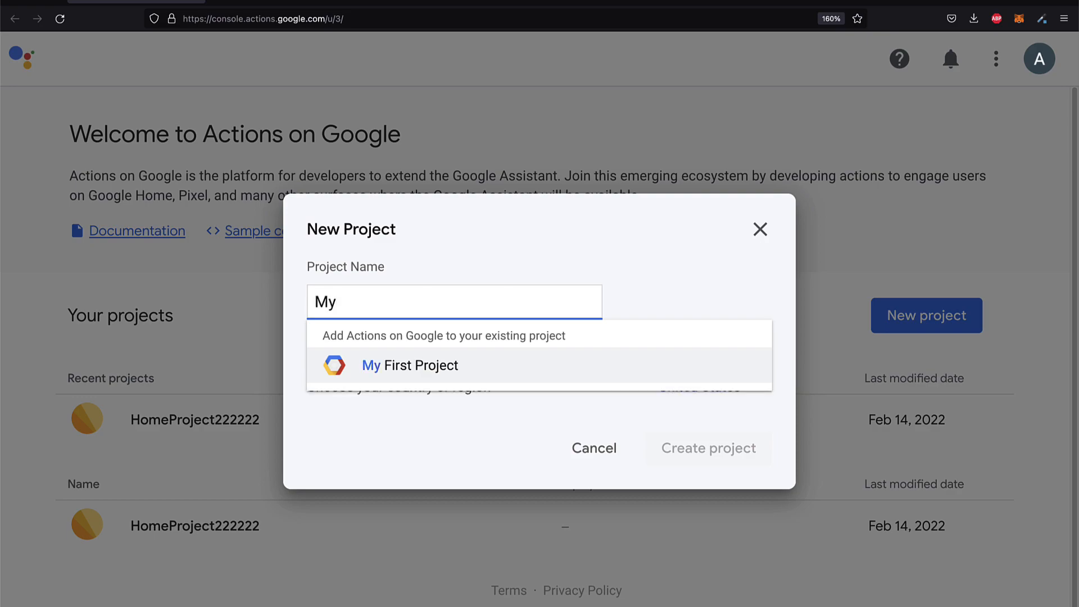
pyautogui.write('Home')
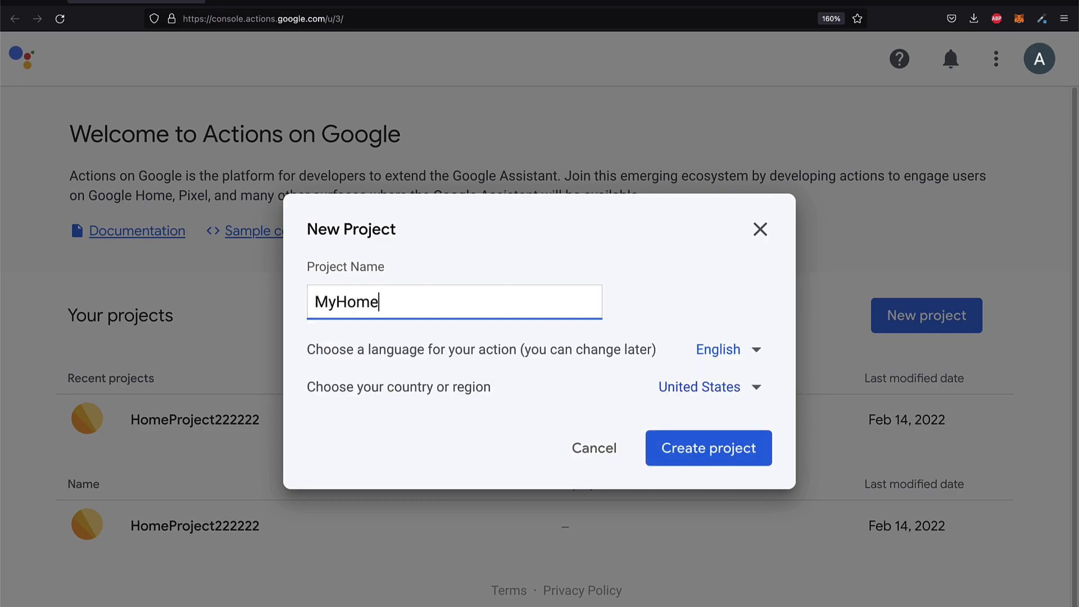
pyautogui.write('Project')
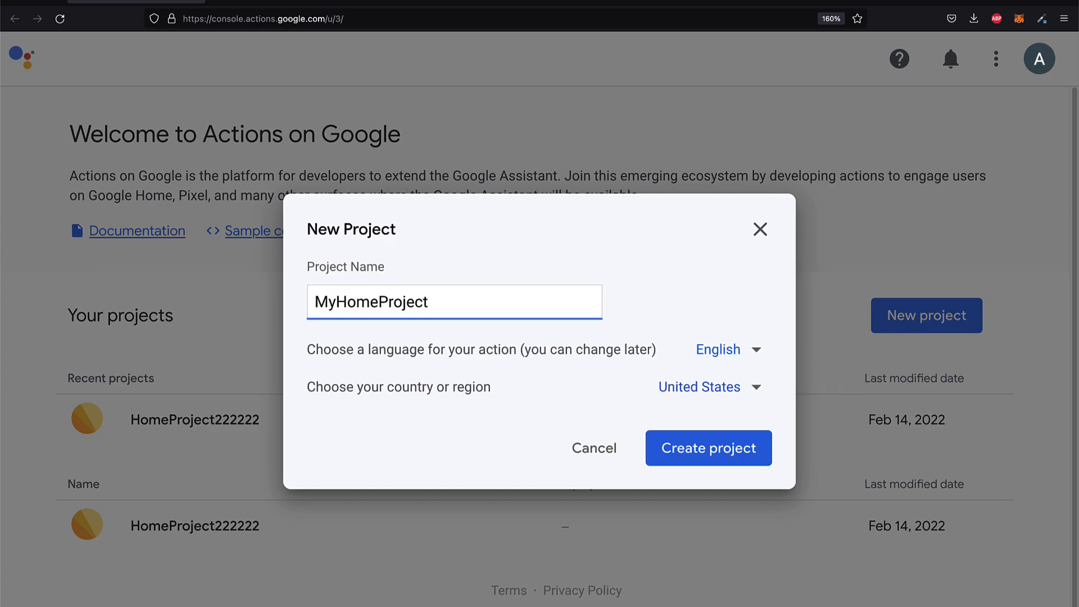
pyautogui.click(707, 448)
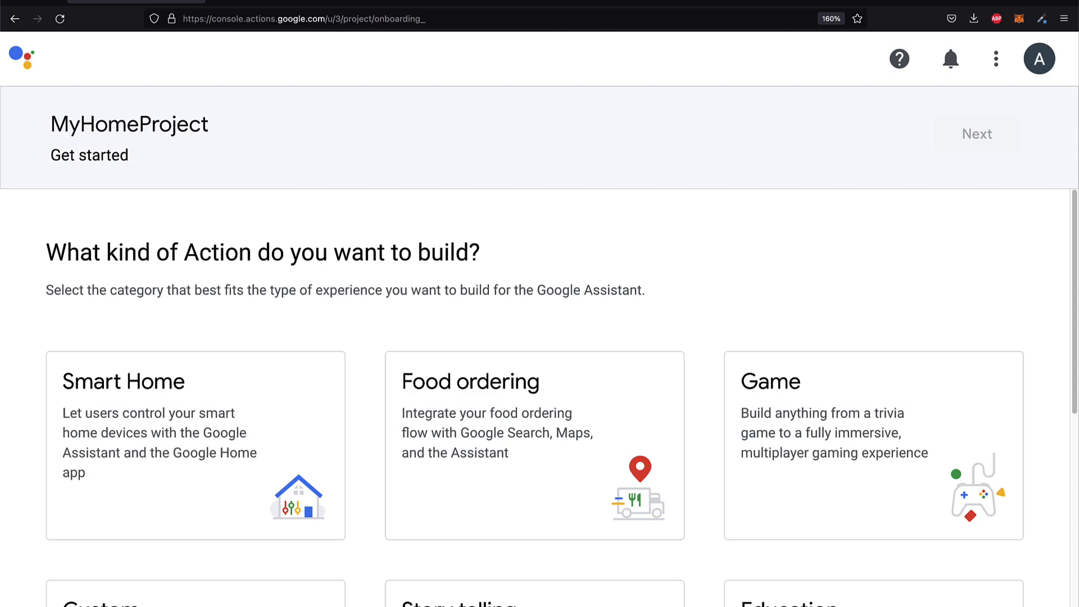
# Look over the Action category cards from Smart Home through Education, then scroll back up
pyautogui.scroll(-3)
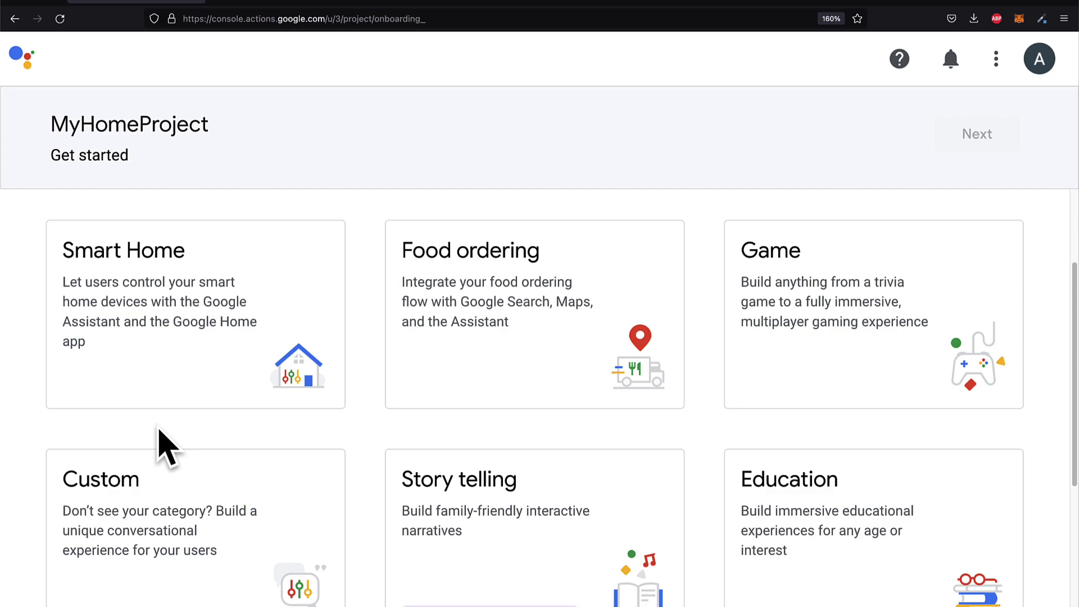
pyautogui.moveTo(454, 419)
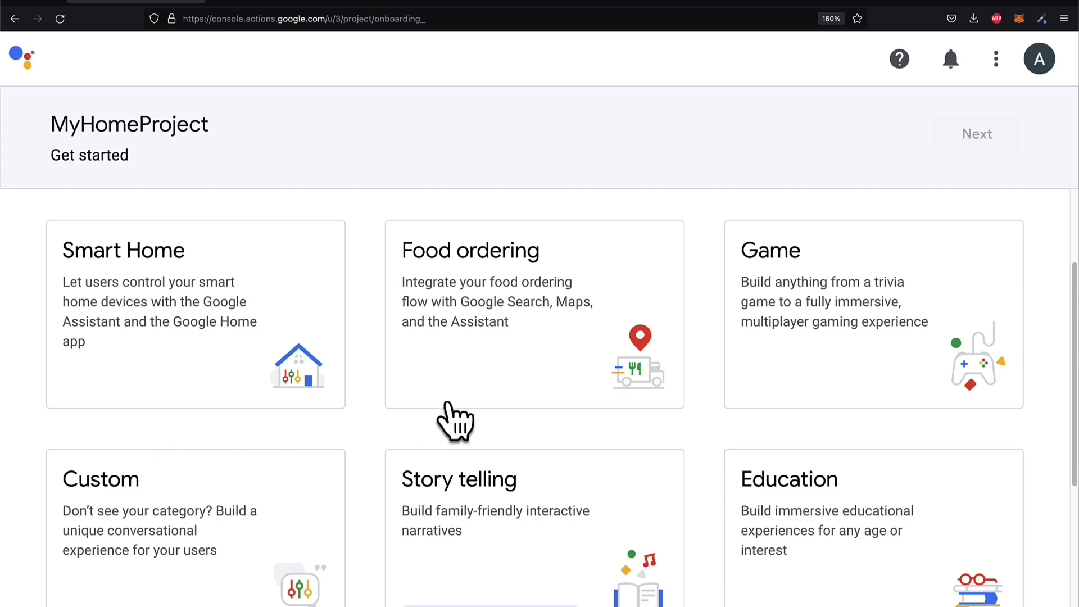
pyautogui.moveTo(451, 419)
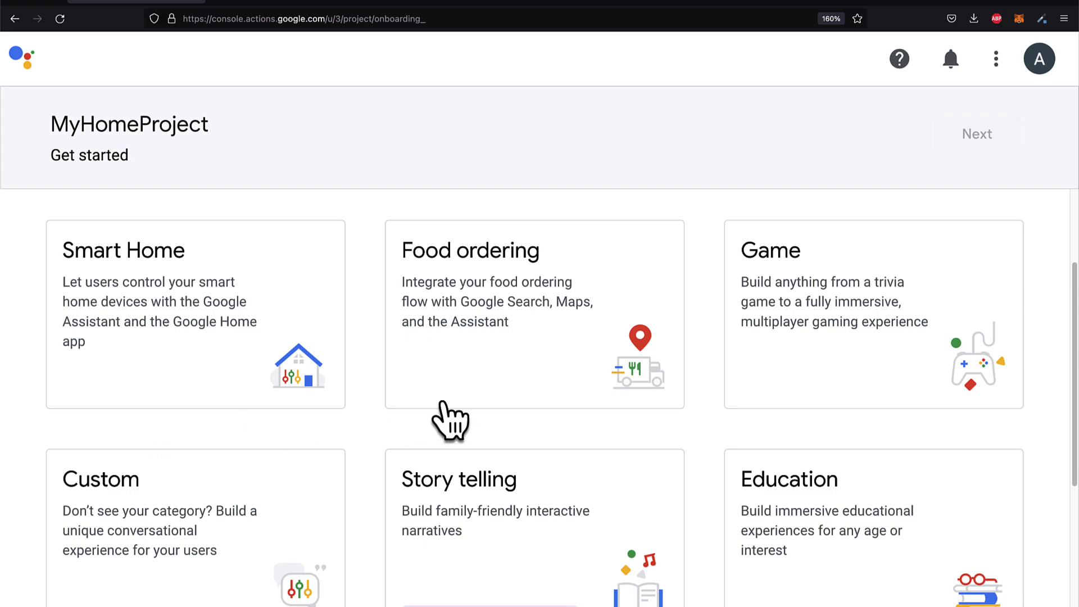
pyautogui.moveTo(454, 389)
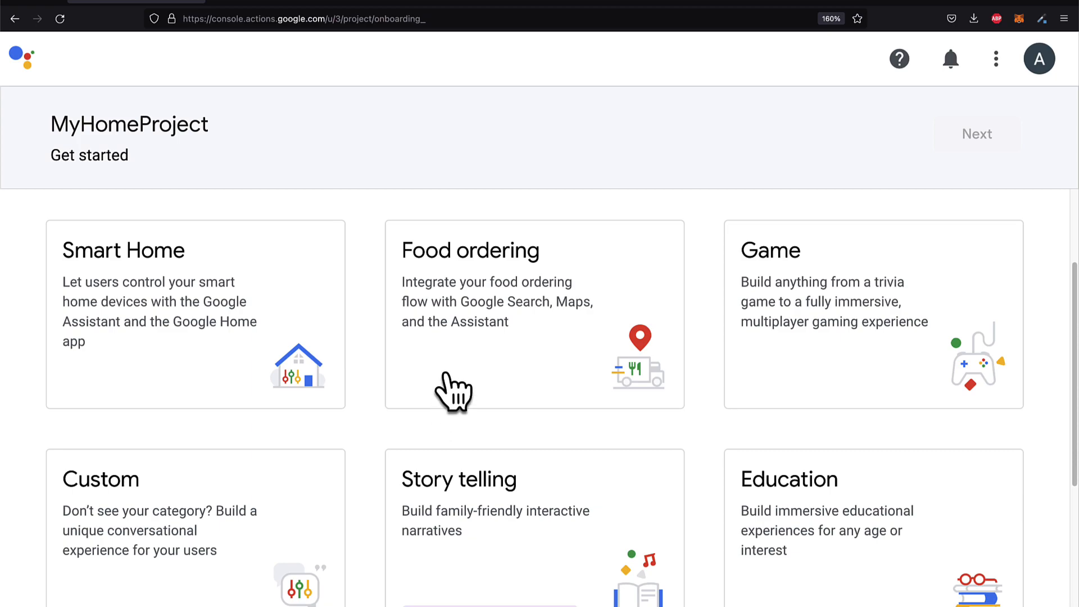
pyautogui.moveTo(798, 361)
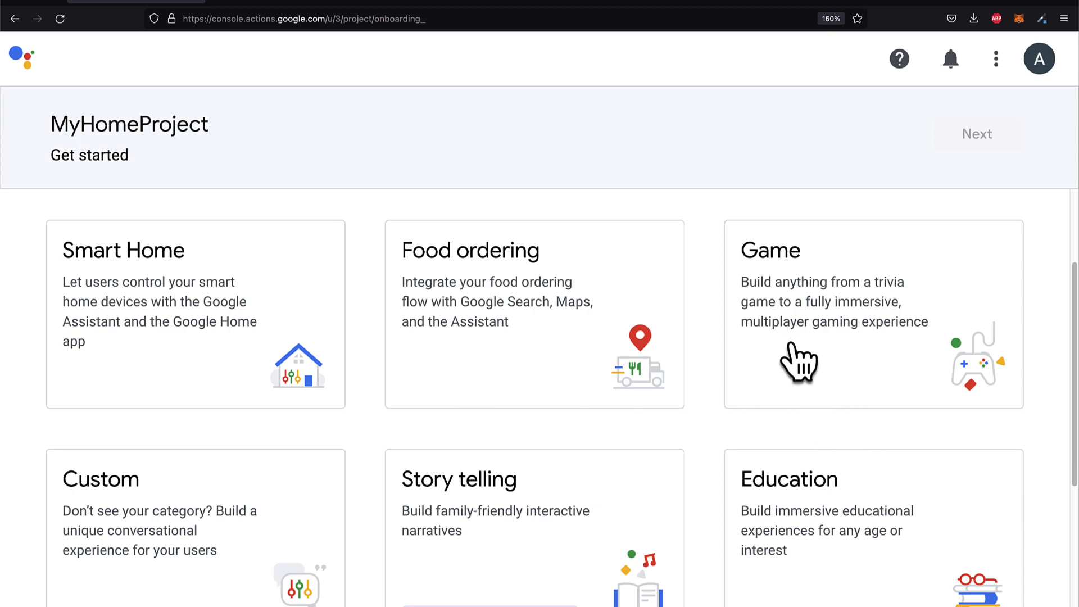
pyautogui.moveTo(810, 370)
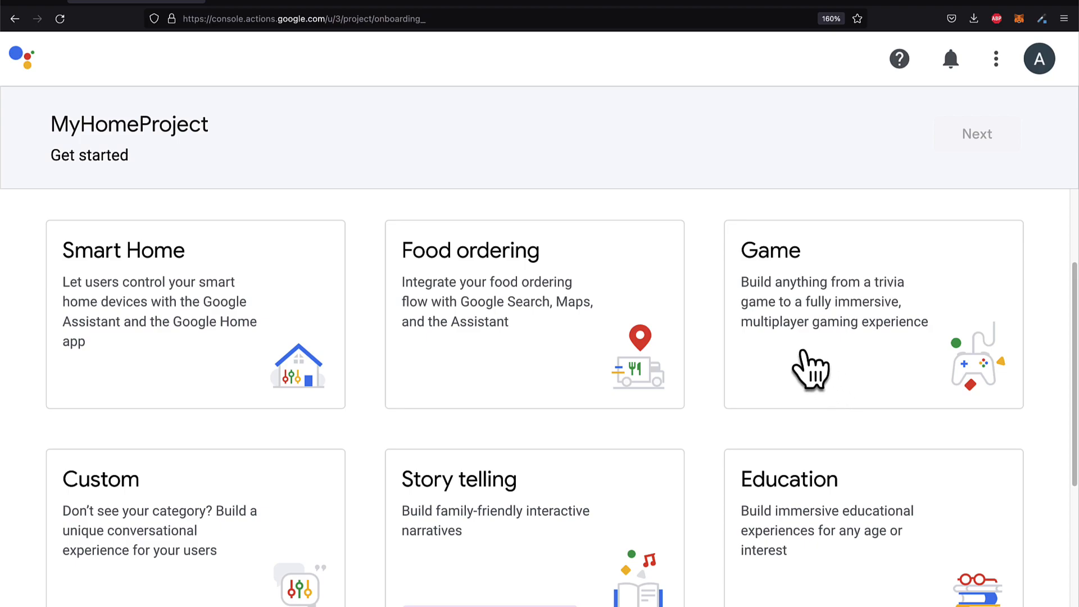
pyautogui.scroll(-3)
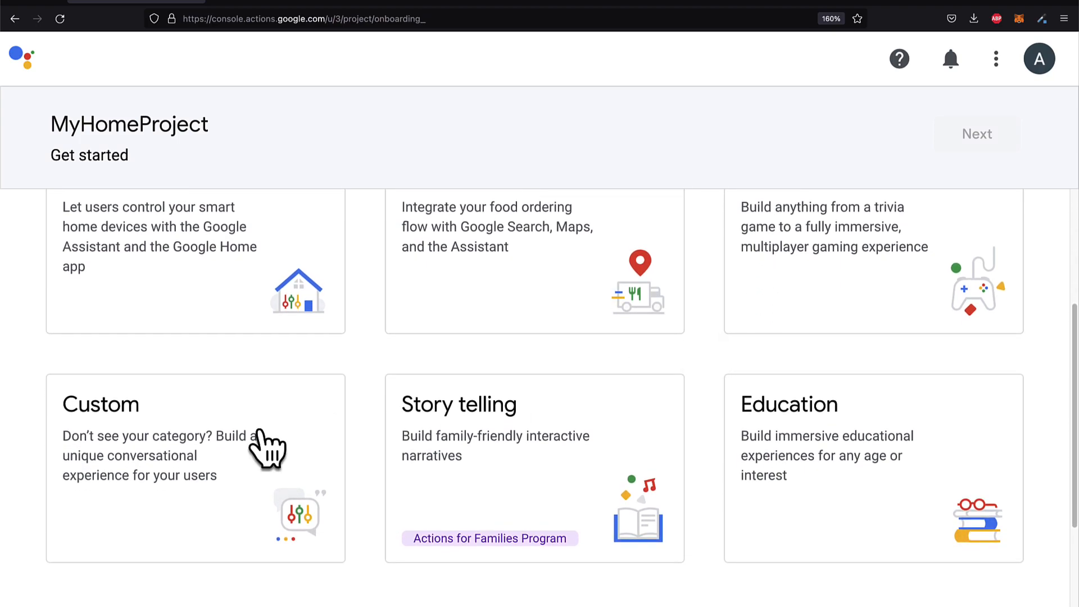
pyautogui.moveTo(548, 577)
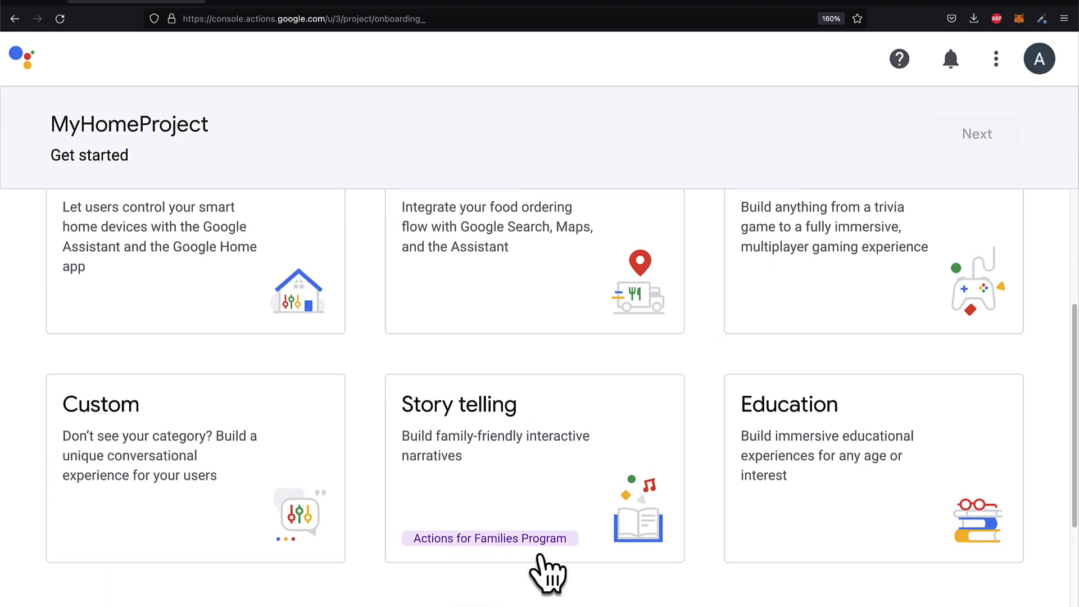
pyautogui.moveTo(659, 588)
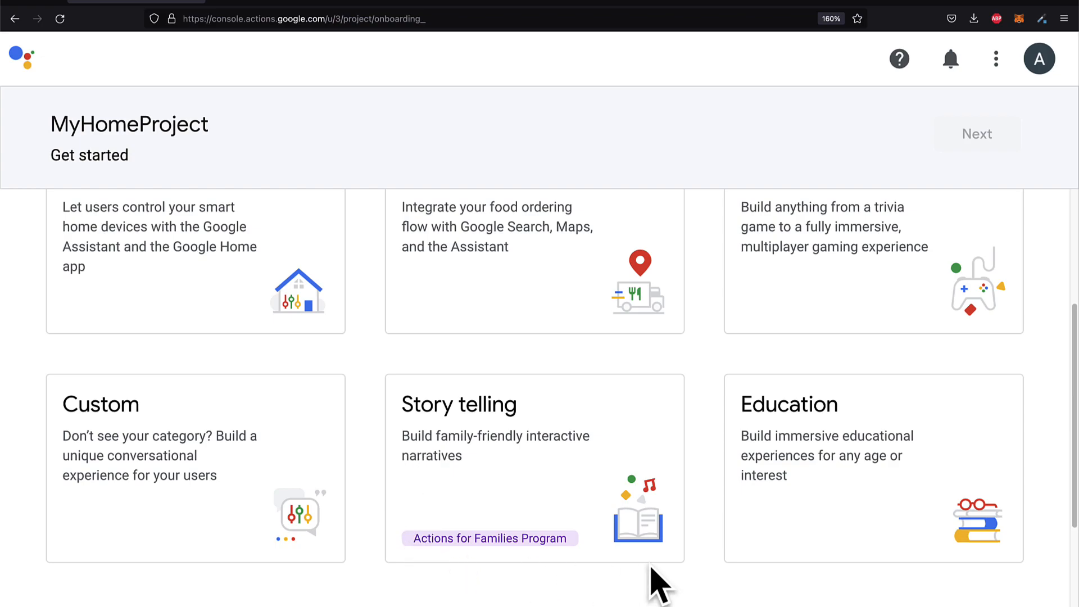
pyautogui.moveTo(759, 529)
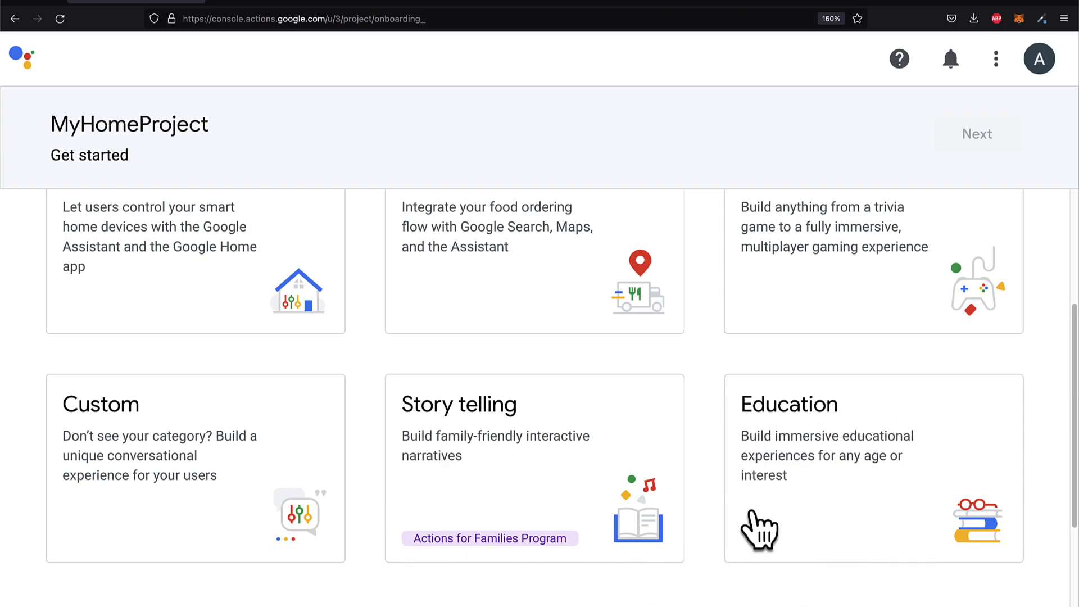
pyautogui.scroll(-3)
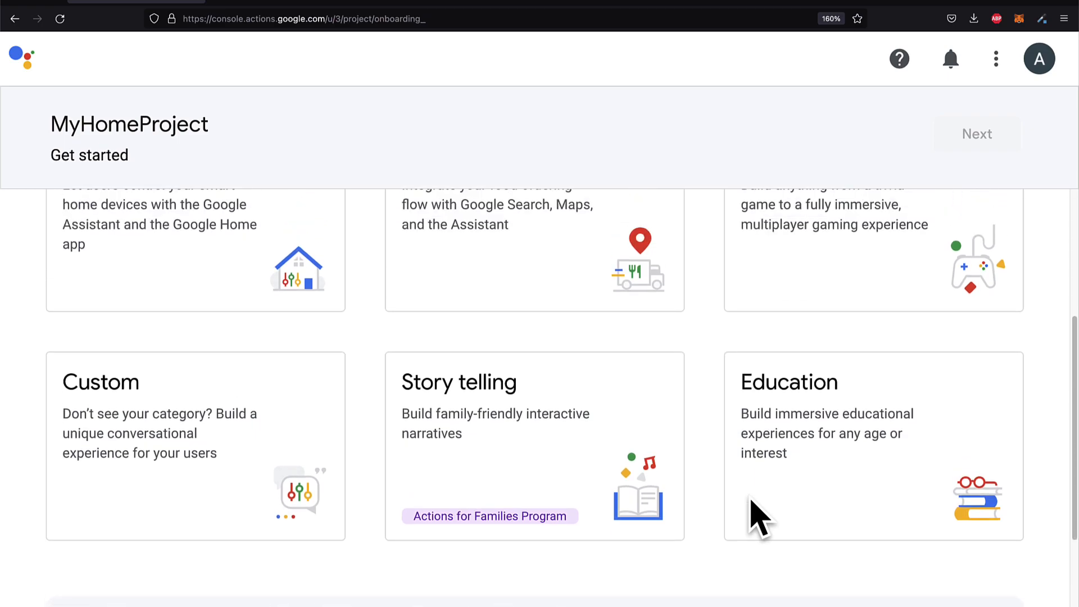
pyautogui.scroll(3)
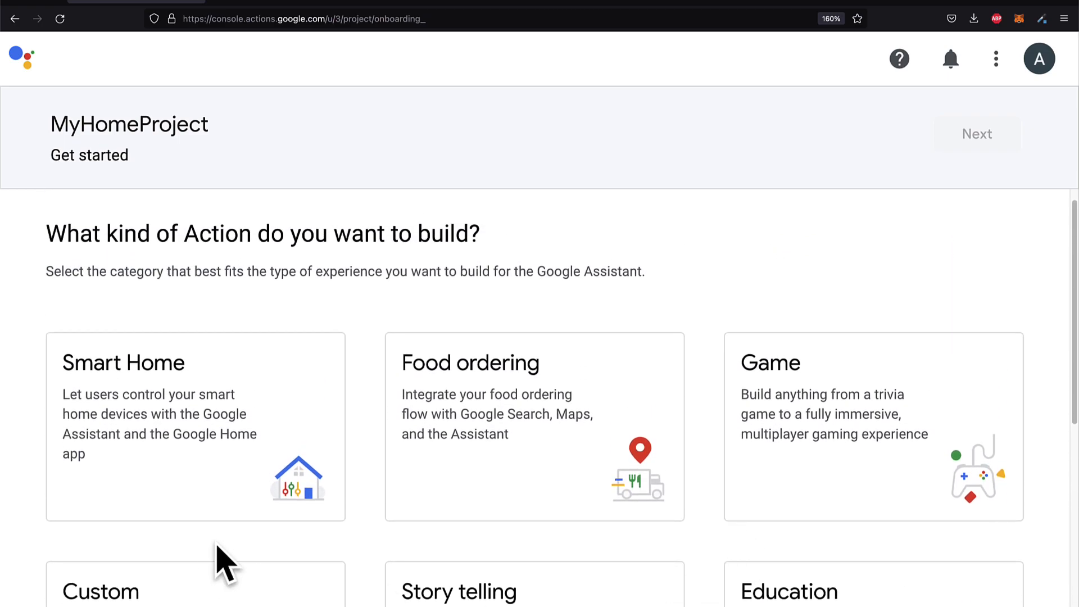
pyautogui.moveTo(193, 475)
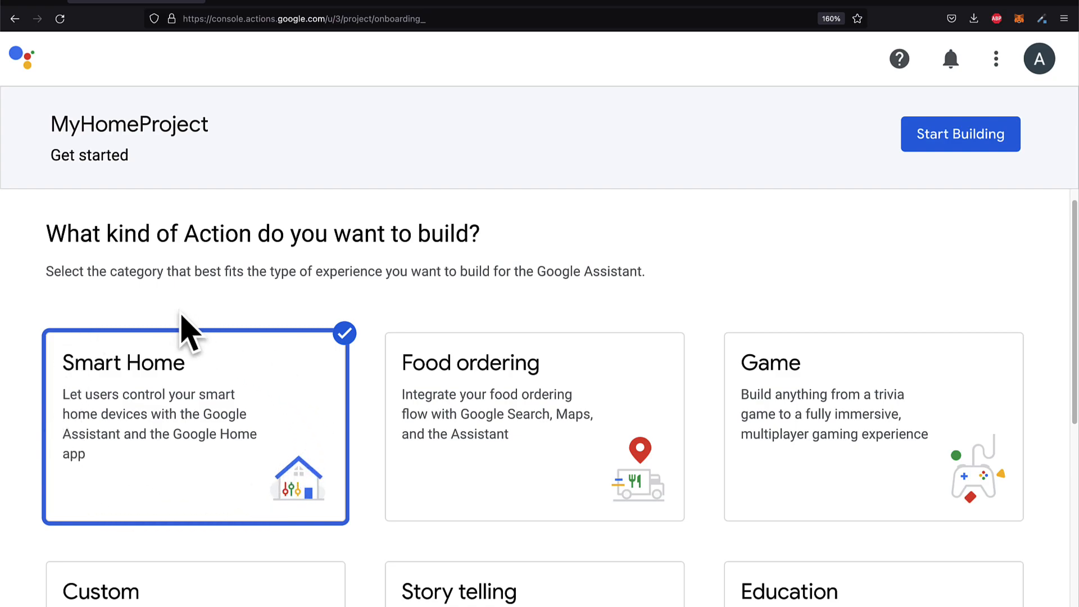
pyautogui.moveTo(224, 499)
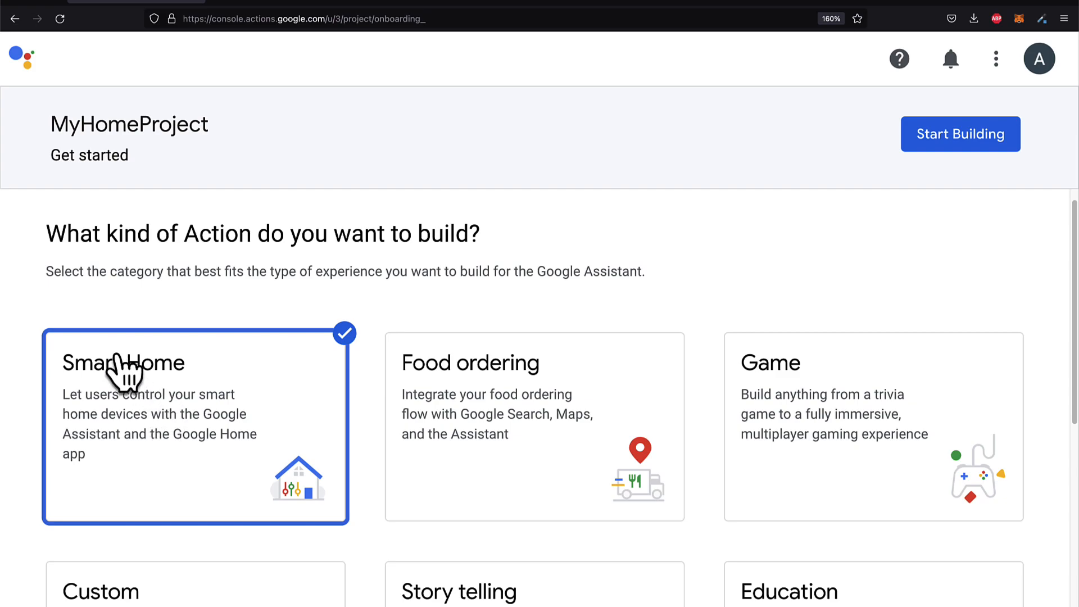
pyautogui.moveTo(509, 310)
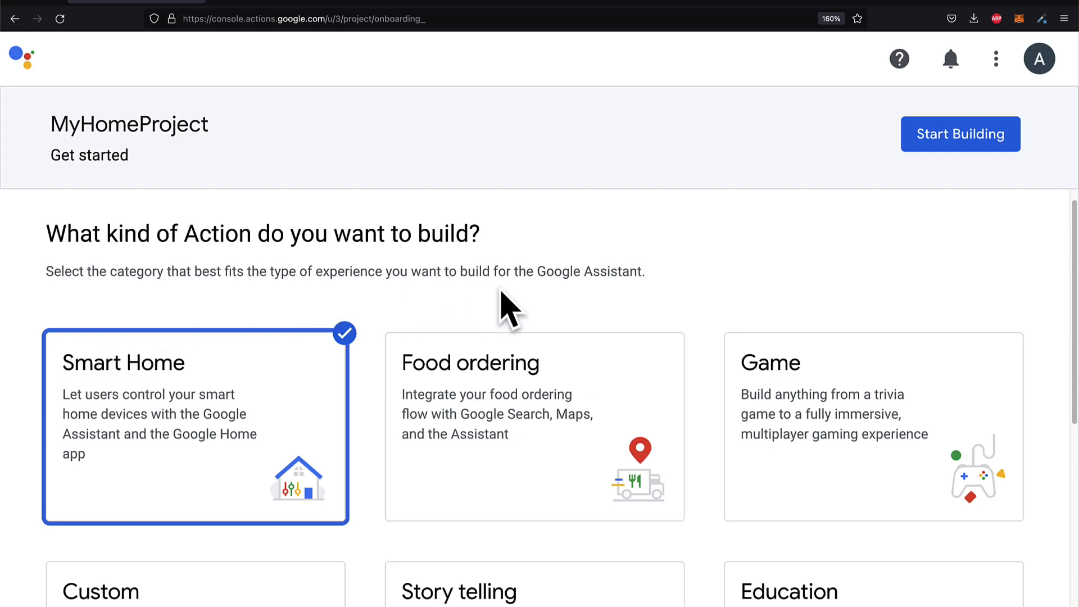
pyautogui.moveTo(618, 301)
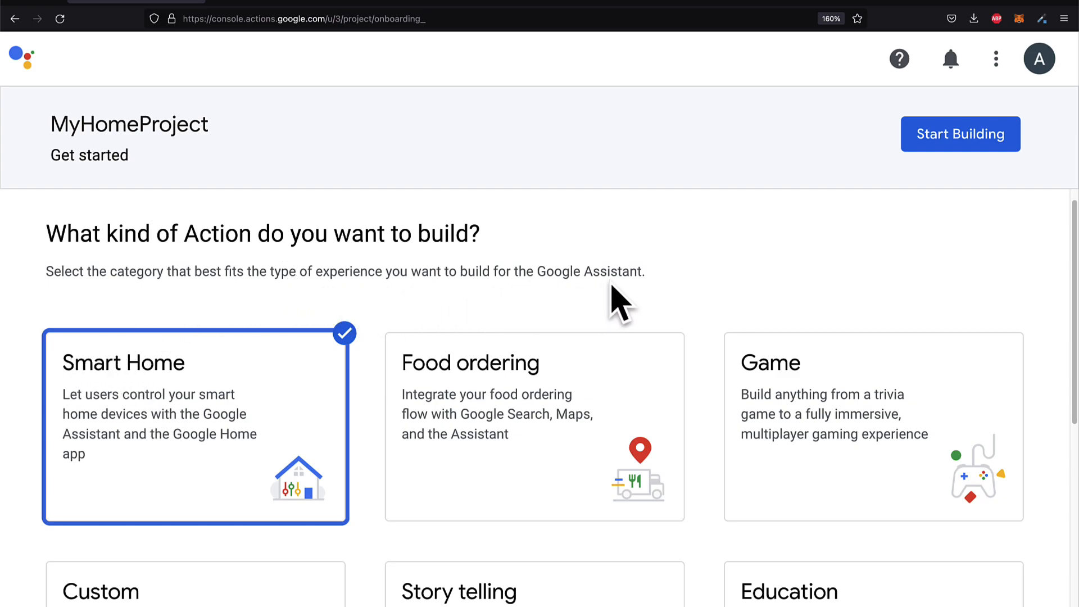
# Start building MyHomeProject as a Smart Home Action to reach its Overview
pyautogui.click(960, 134)
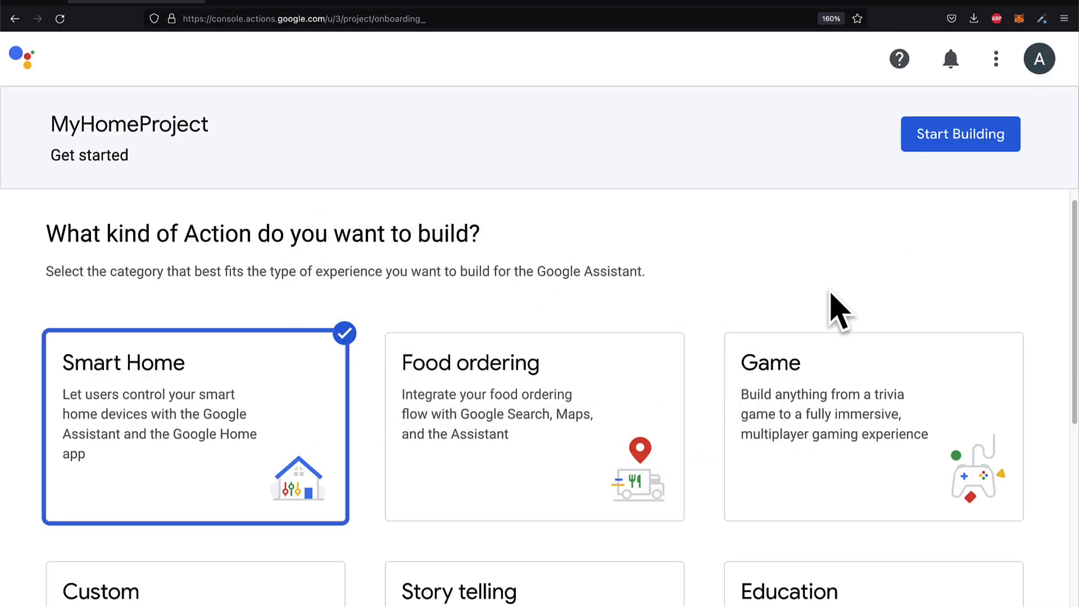
pyautogui.click(959, 133)
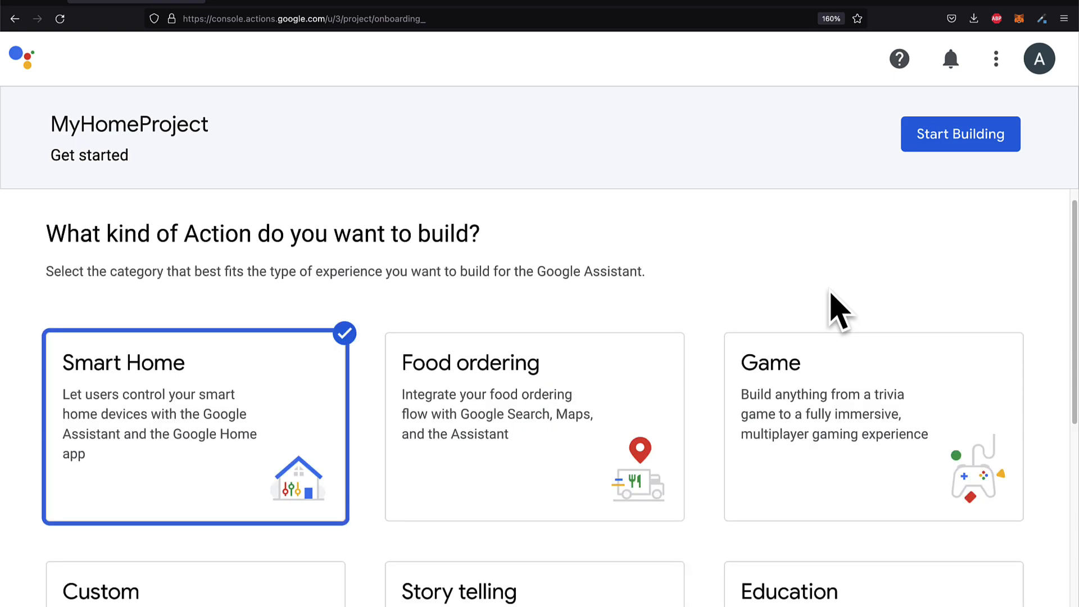
pyautogui.click(959, 133)
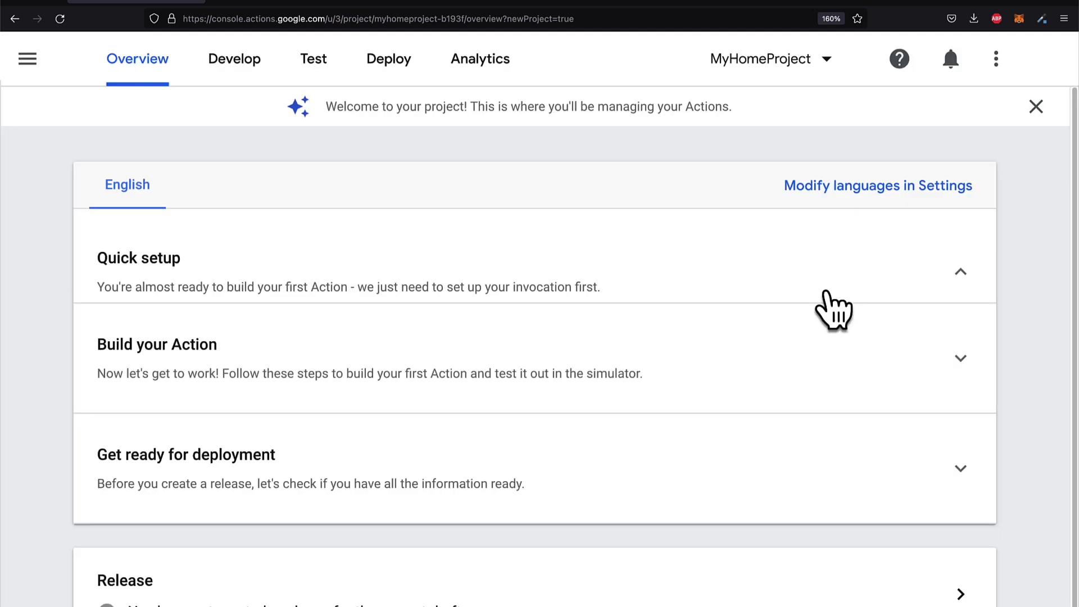
# Expand Quick setup to show the naming and account linking steps
pyautogui.click(959, 271)
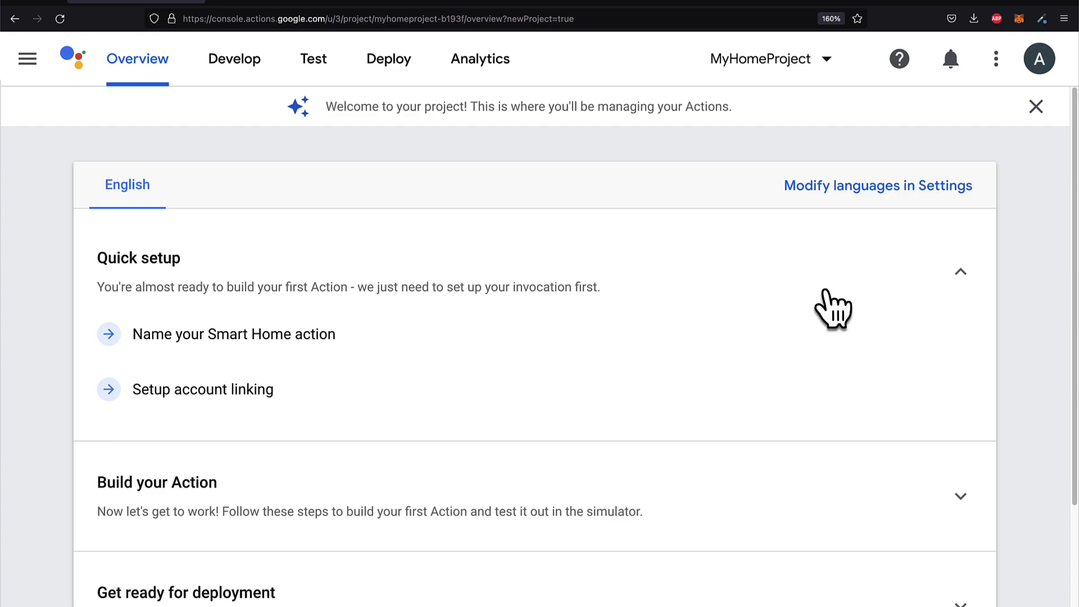
pyautogui.moveTo(1026, 300)
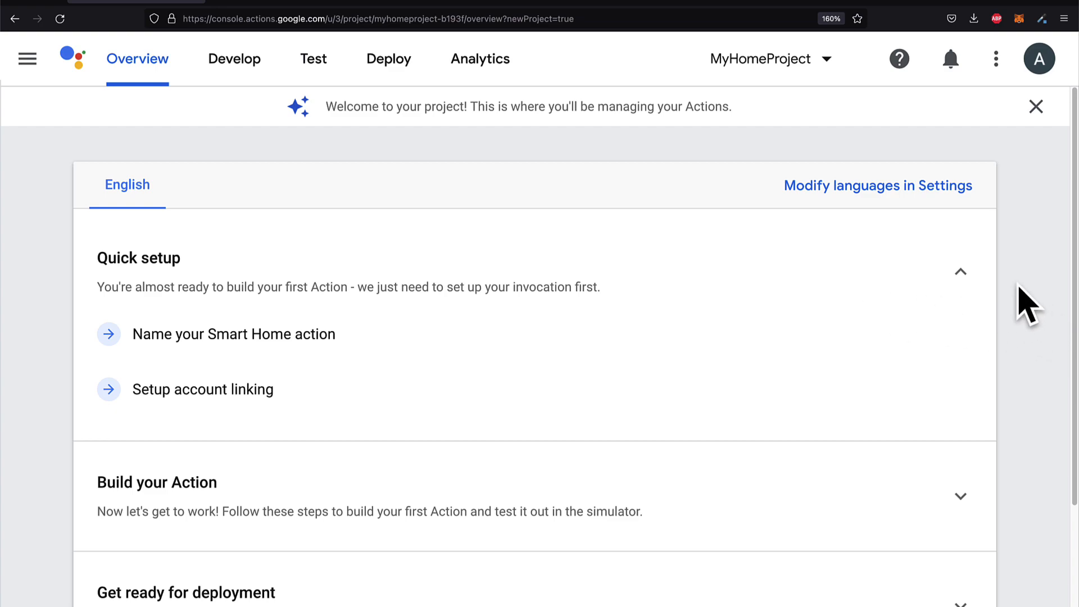
pyautogui.moveTo(960, 289)
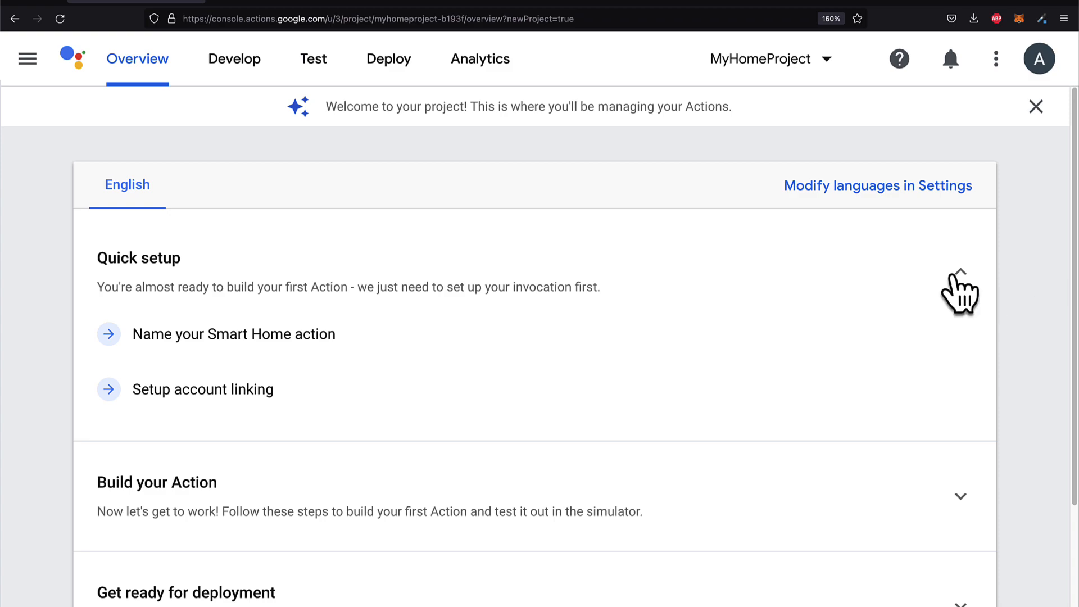
pyautogui.scroll(-3)
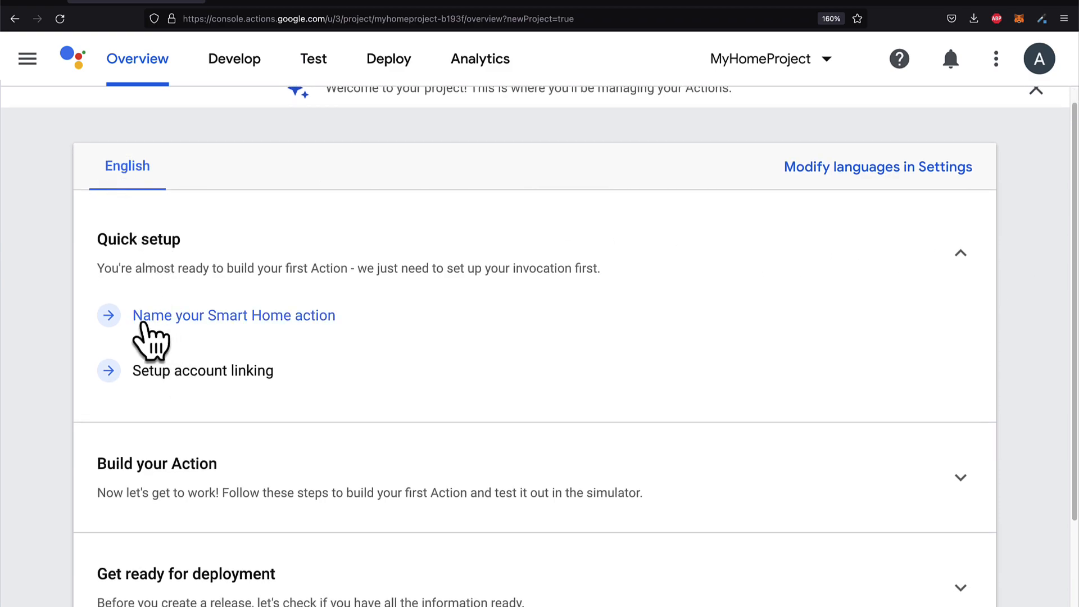
pyautogui.moveTo(90, 398)
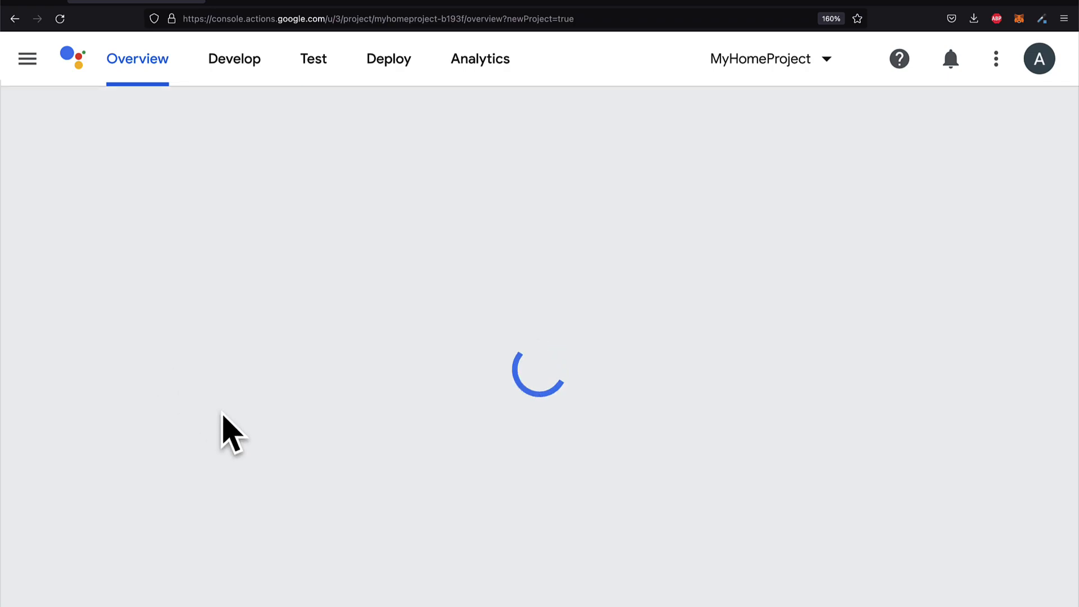
# Open the Invocation page, retry after its load error, and return to Overview
pyautogui.click(234, 59)
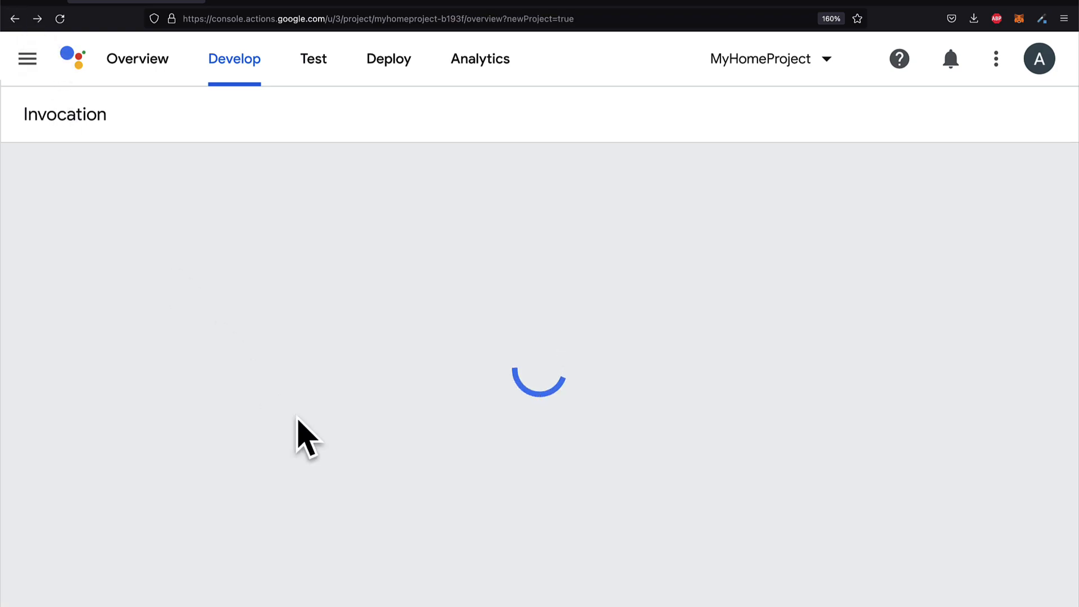
pyautogui.moveTo(51, 138)
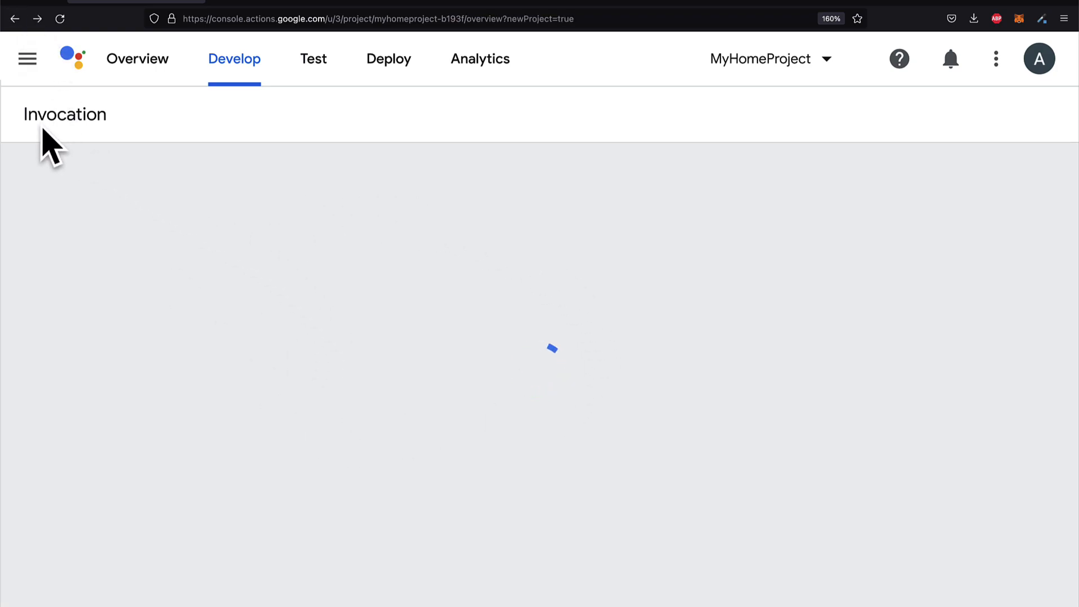
pyautogui.moveTo(735, 540)
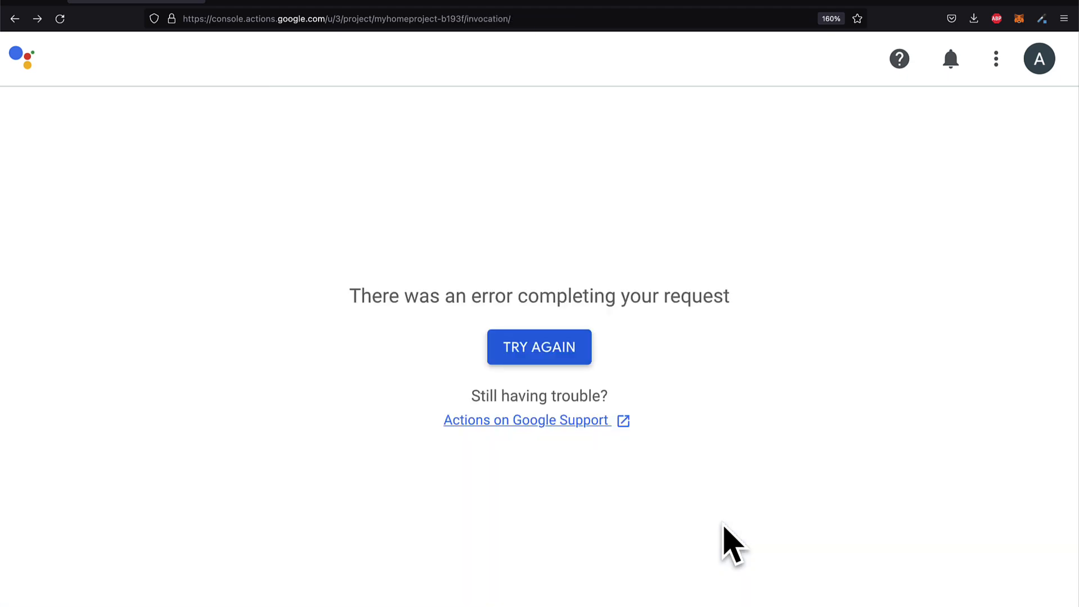
pyautogui.click(538, 347)
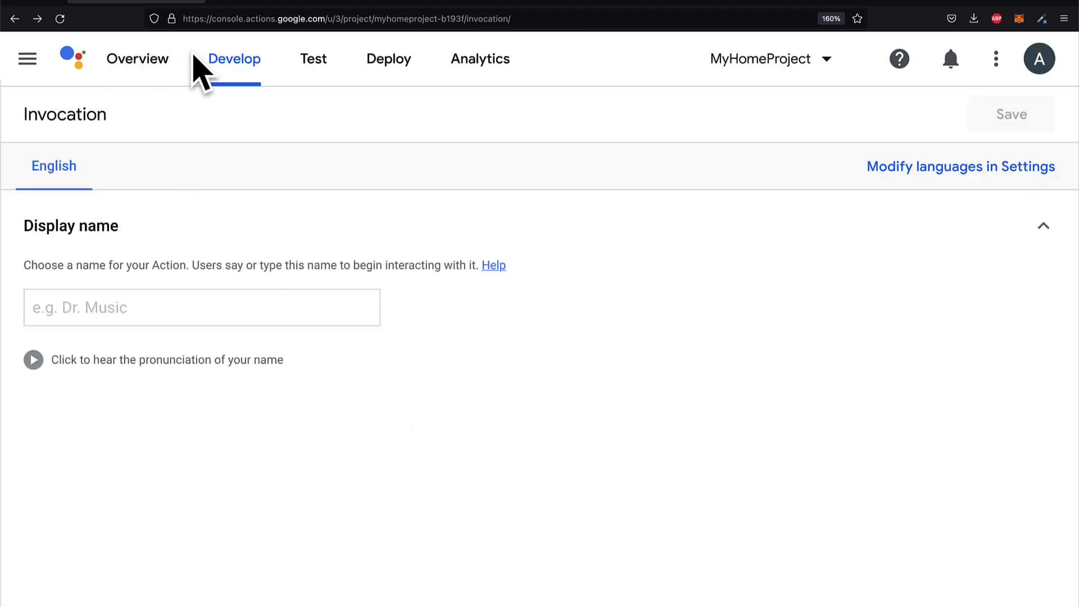
pyautogui.click(137, 59)
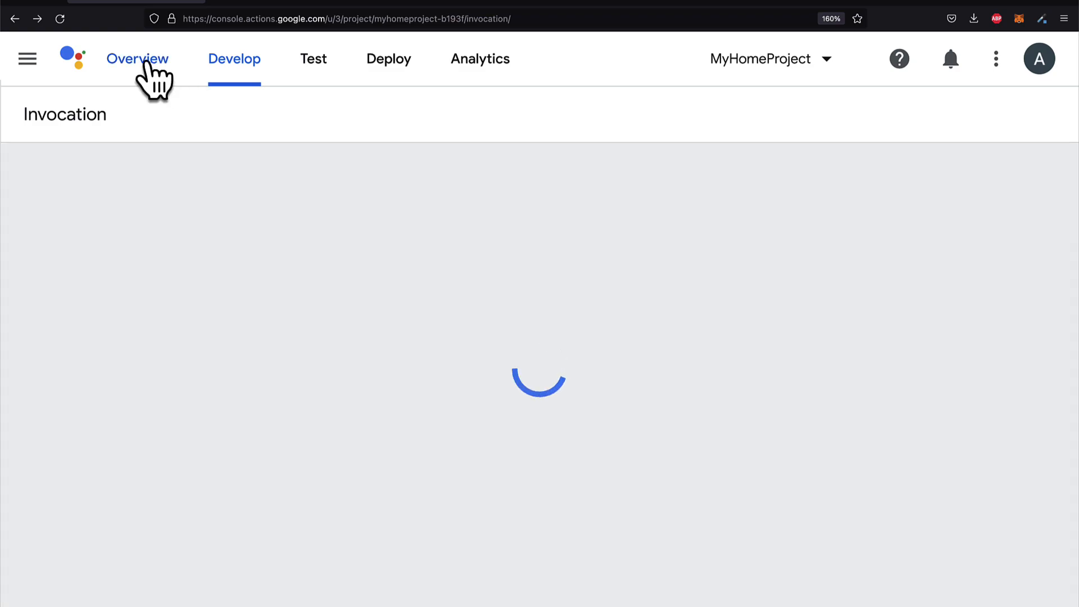
pyautogui.click(137, 58)
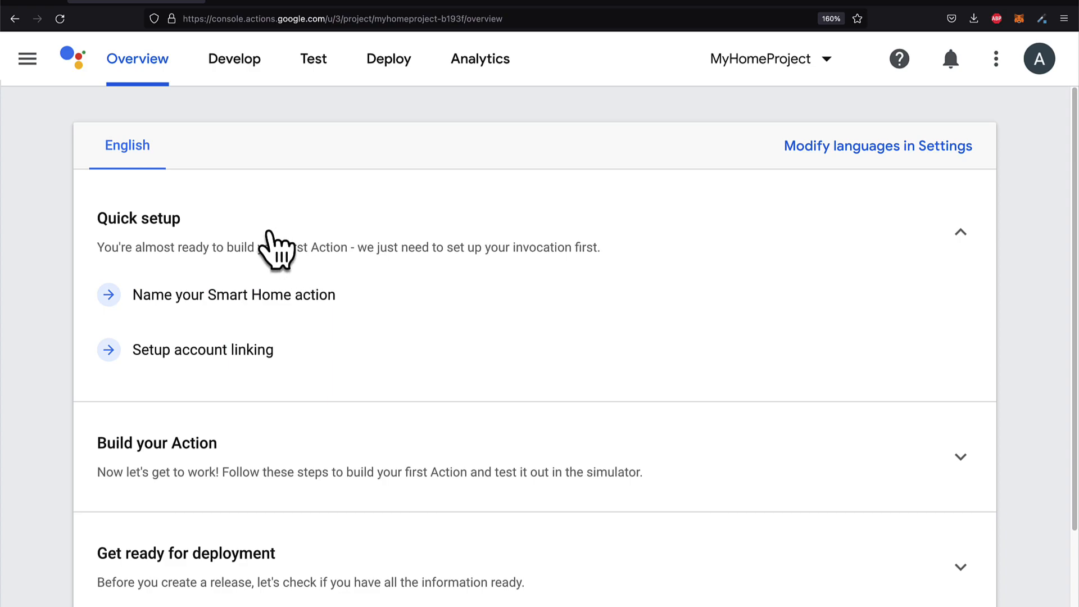
pyautogui.scroll(-3)
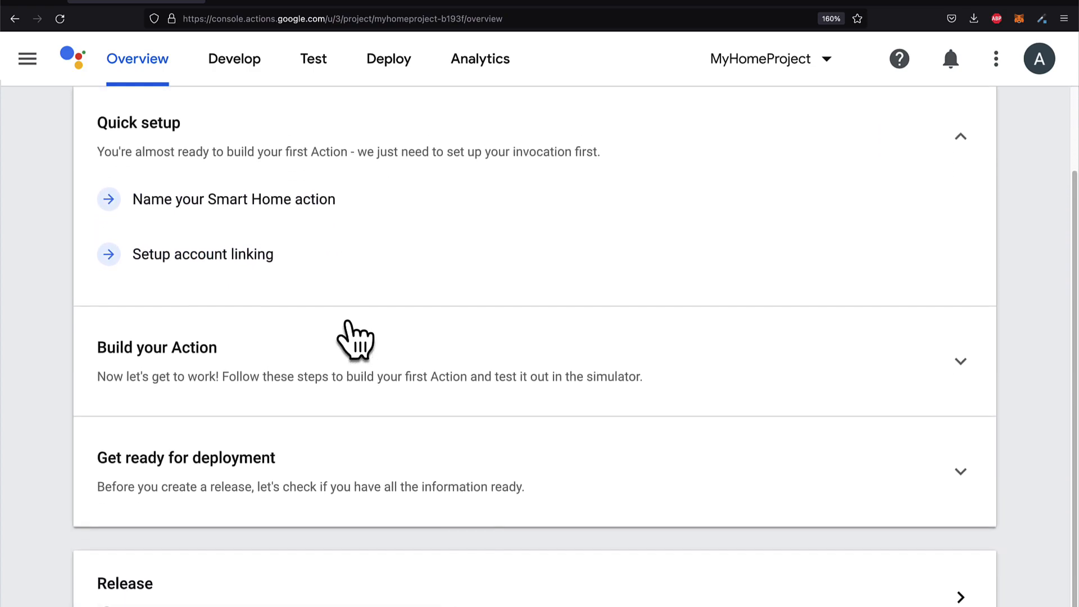
pyautogui.scroll(3)
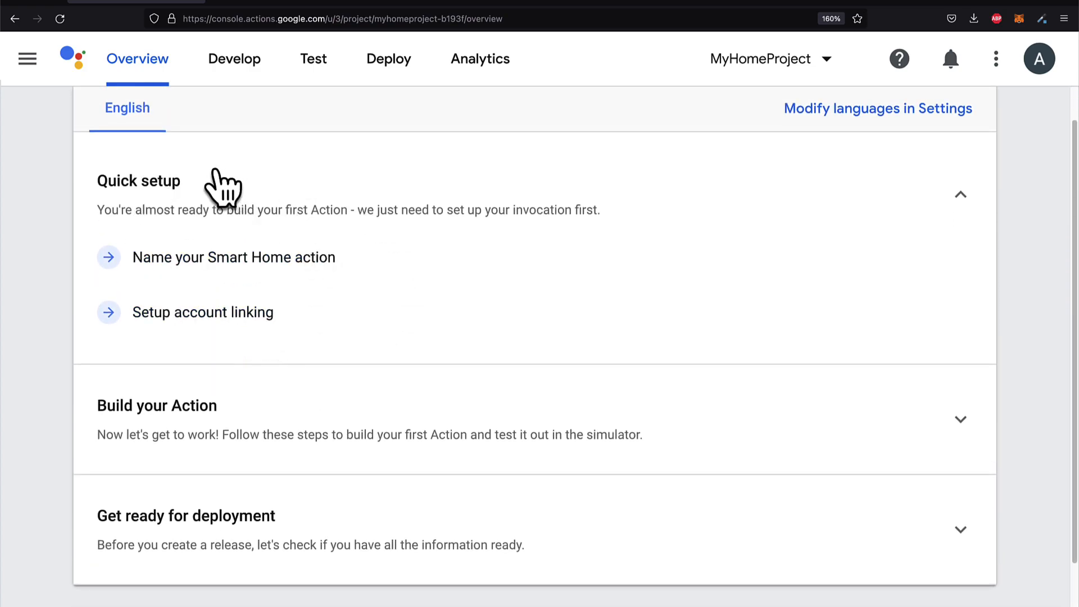
pyautogui.scroll(-3)
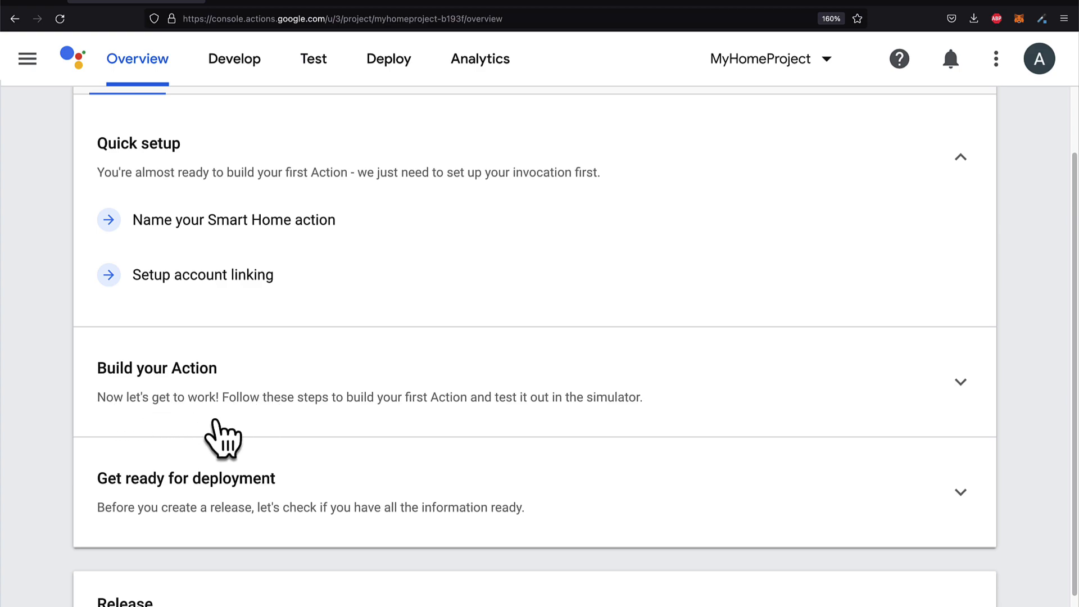
pyautogui.moveTo(572, 448)
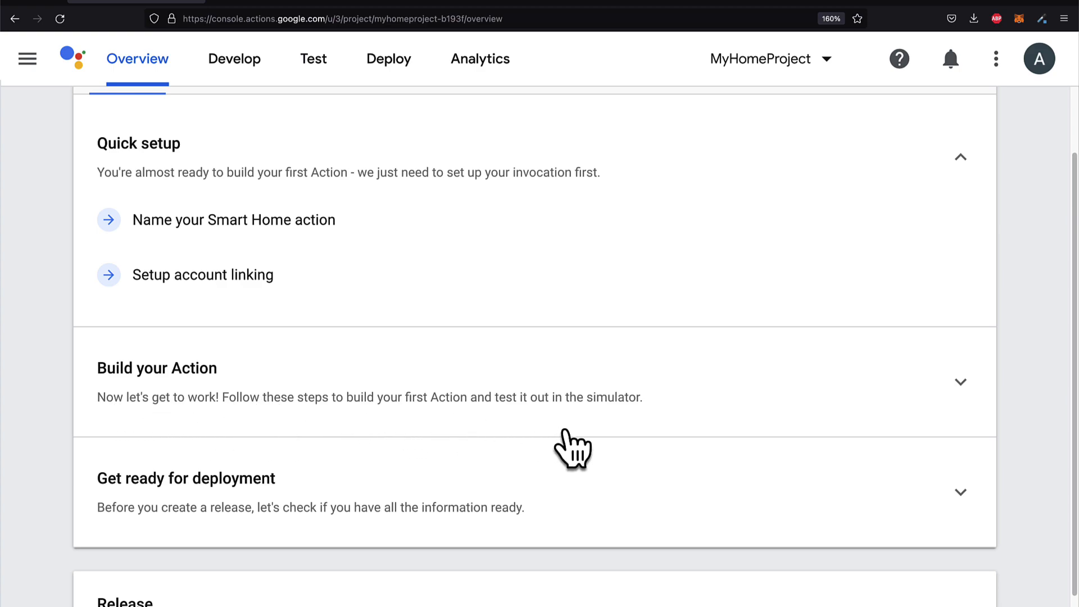
pyautogui.click(960, 382)
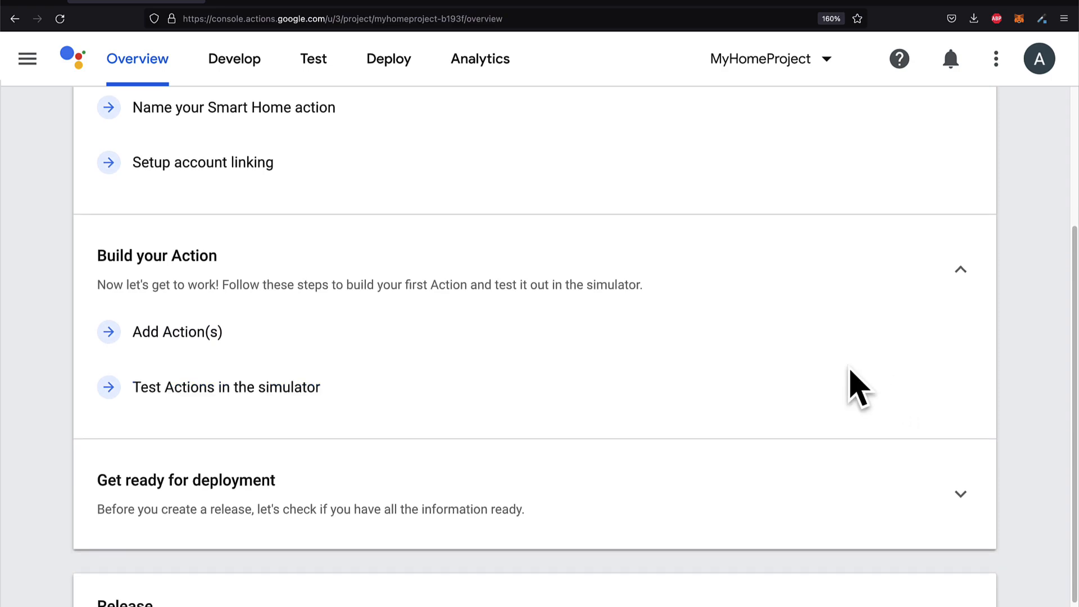
pyautogui.scroll(-3)
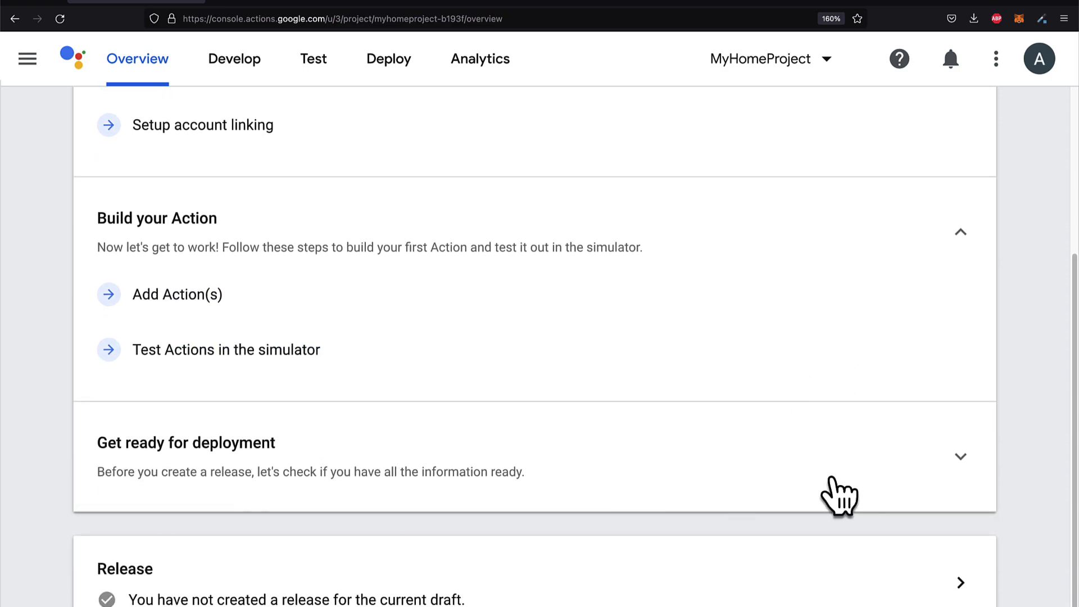
pyautogui.click(960, 456)
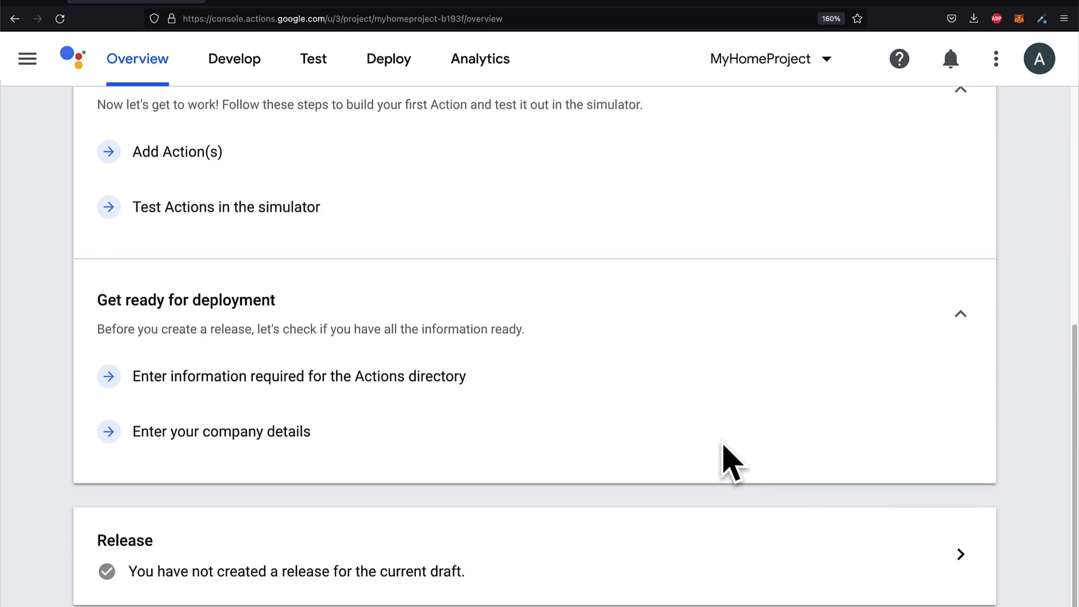
pyautogui.moveTo(313, 592)
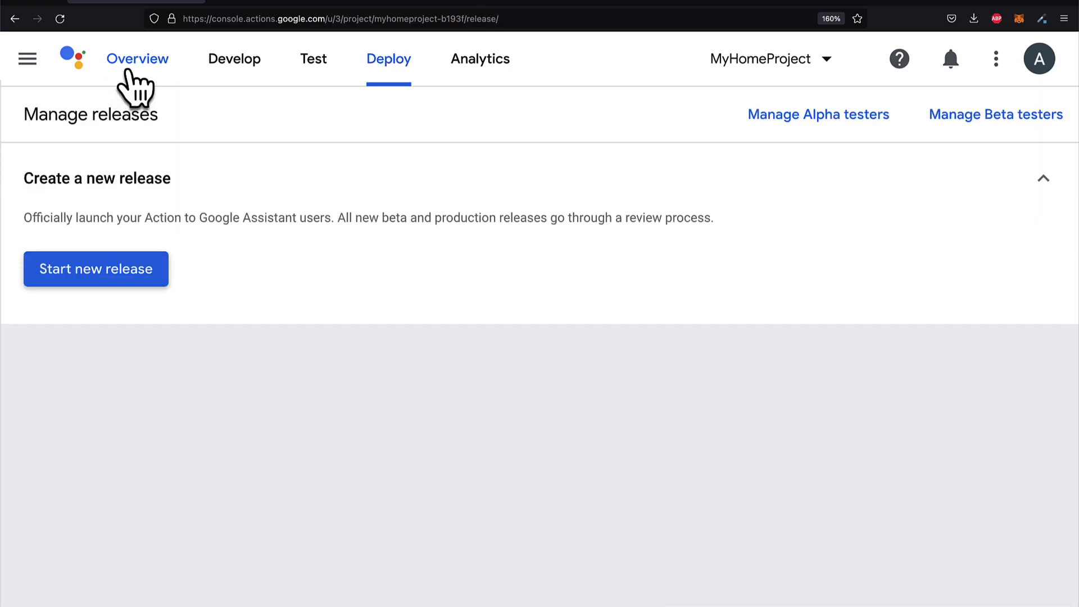
pyautogui.click(137, 59)
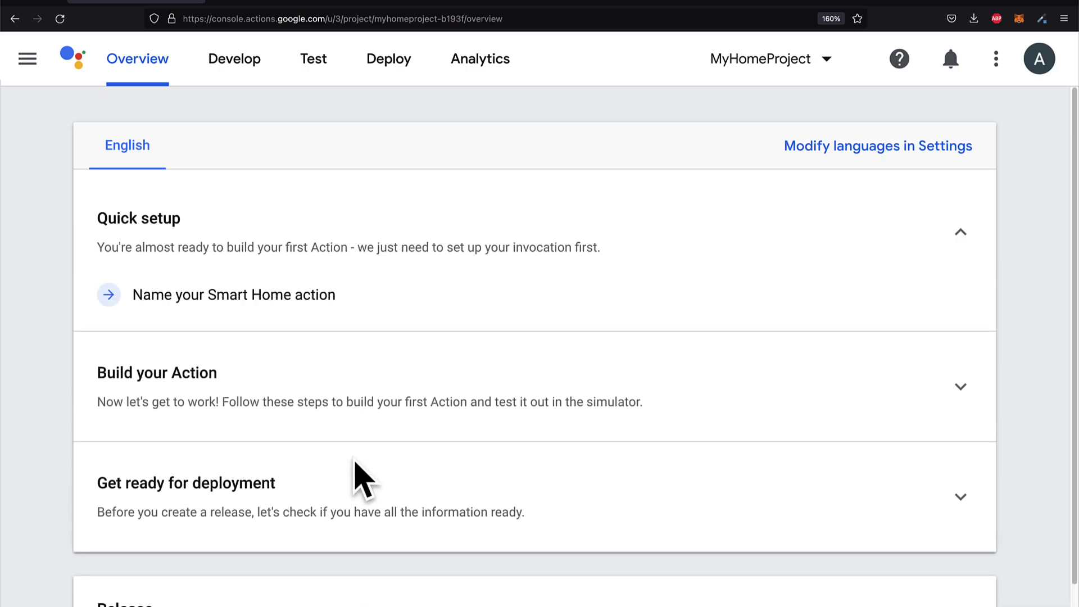
pyautogui.click(27, 58)
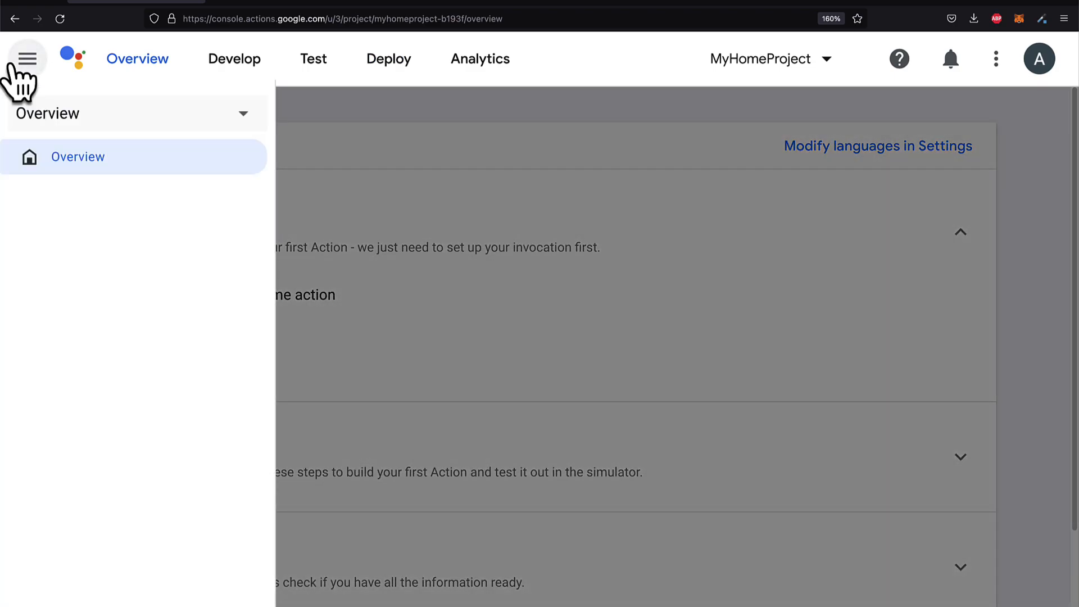
pyautogui.click(27, 59)
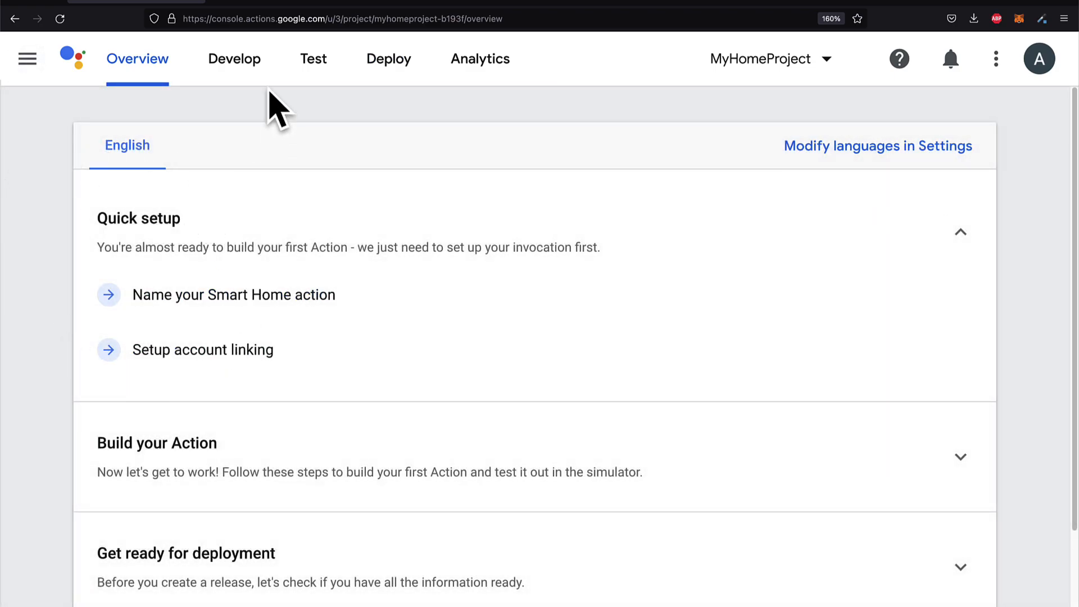
# Revisit Invocation under Develop, then open the Test simulator and dismiss the location prompt
pyautogui.click(234, 58)
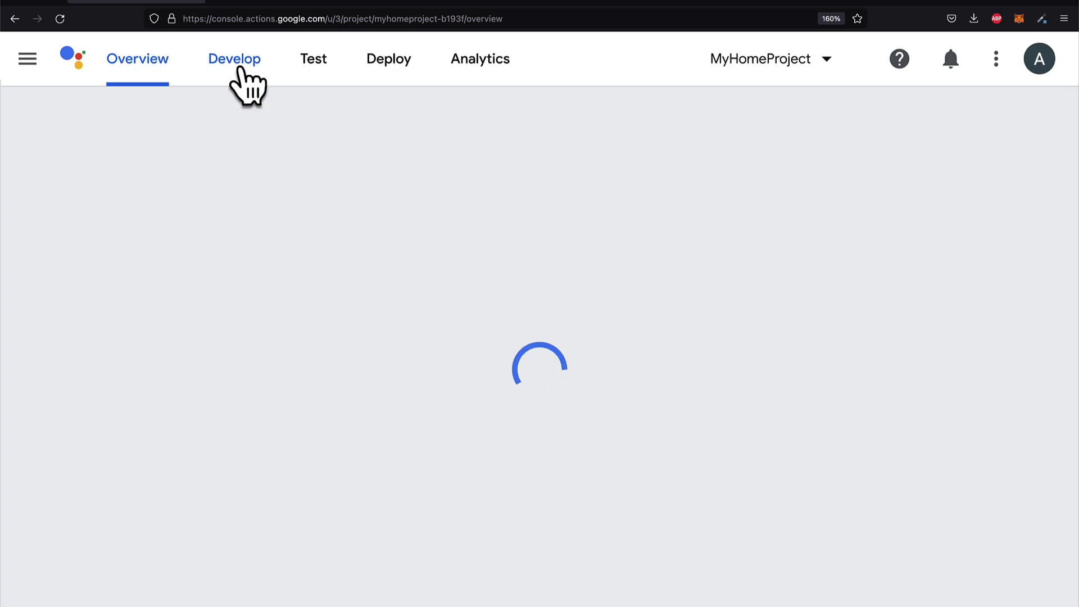
pyautogui.click(234, 59)
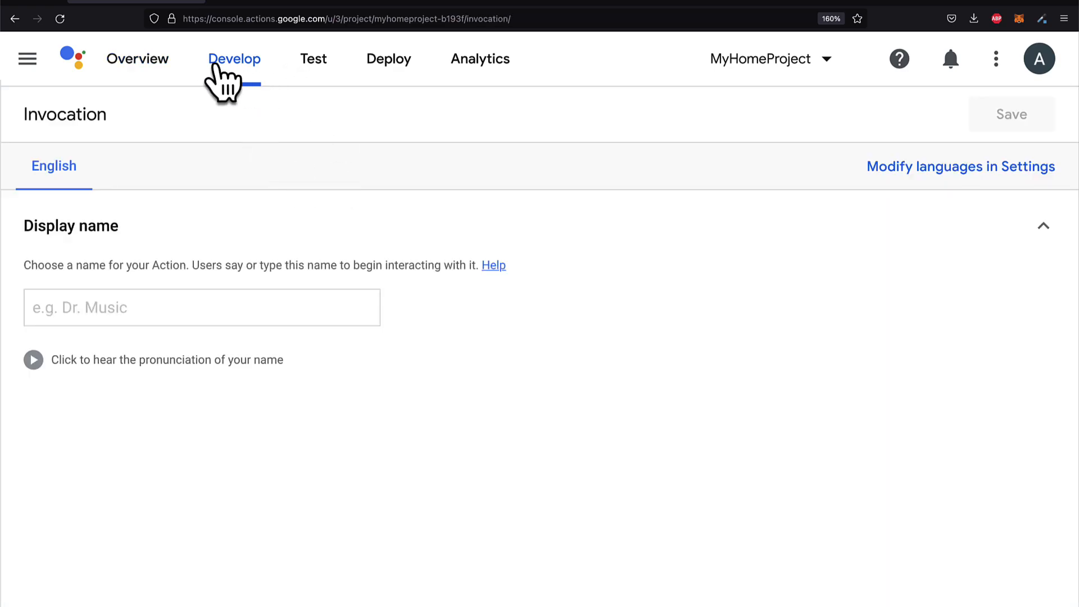
pyautogui.moveTo(313, 58)
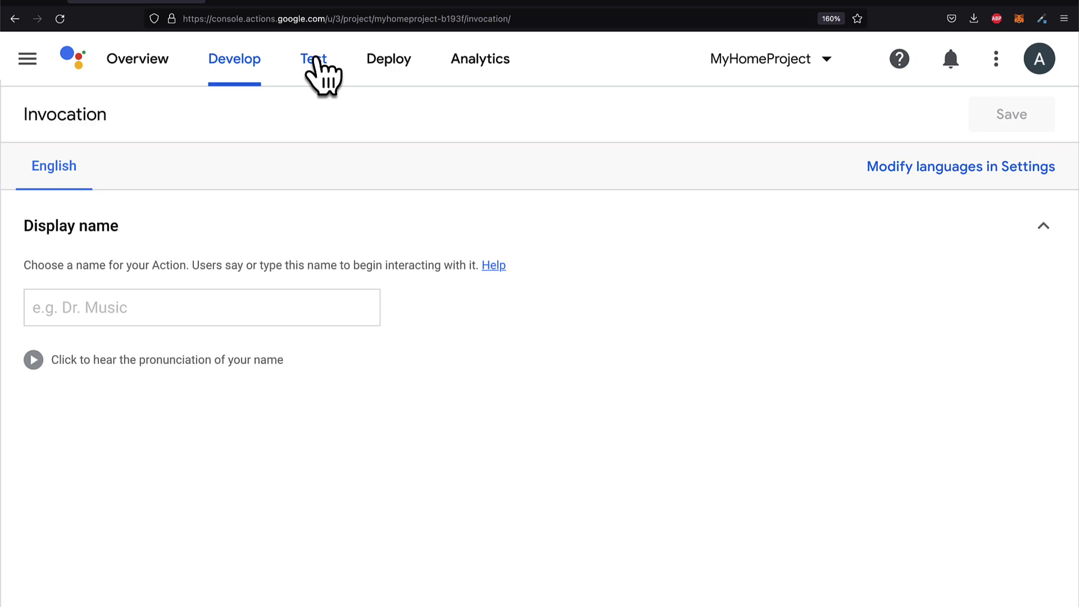
pyautogui.click(314, 58)
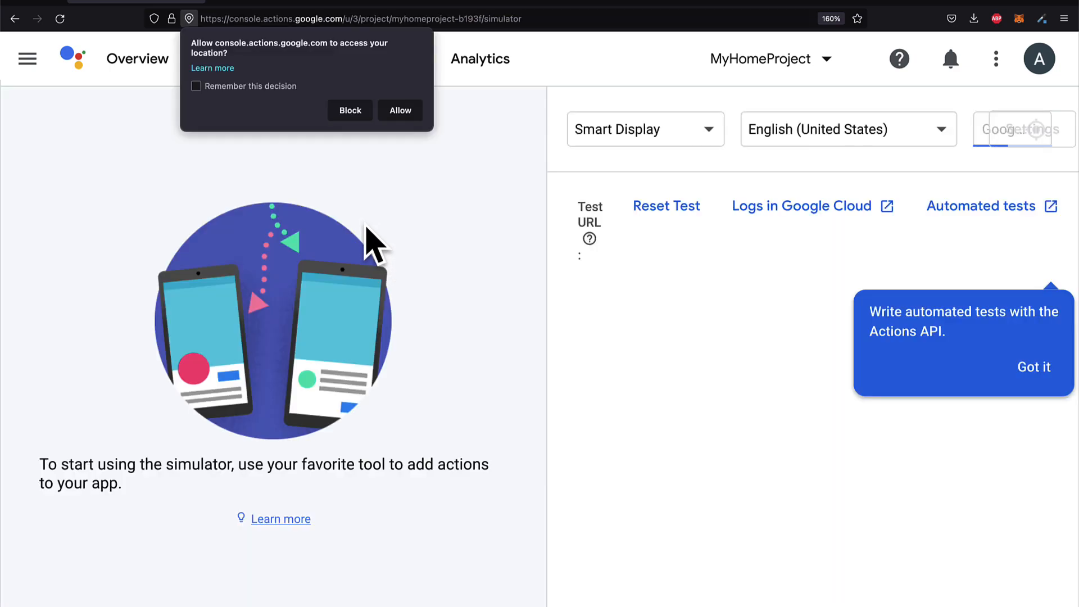
pyautogui.click(349, 110)
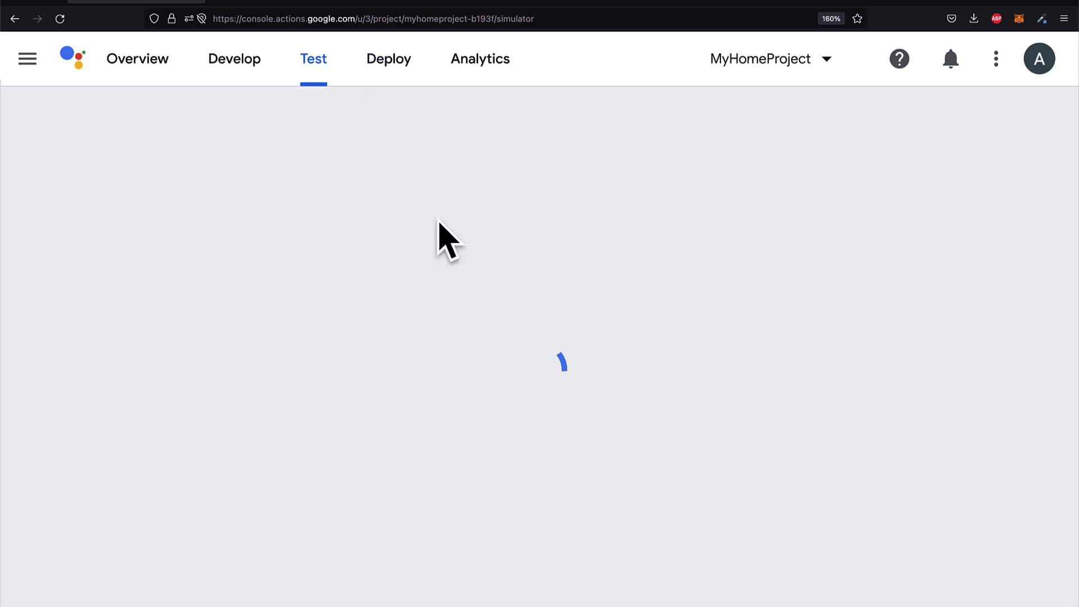
# View Deploy's product details and the Smart Home Analytics page, ending on Mammoth Interactive's site
pyautogui.click(388, 58)
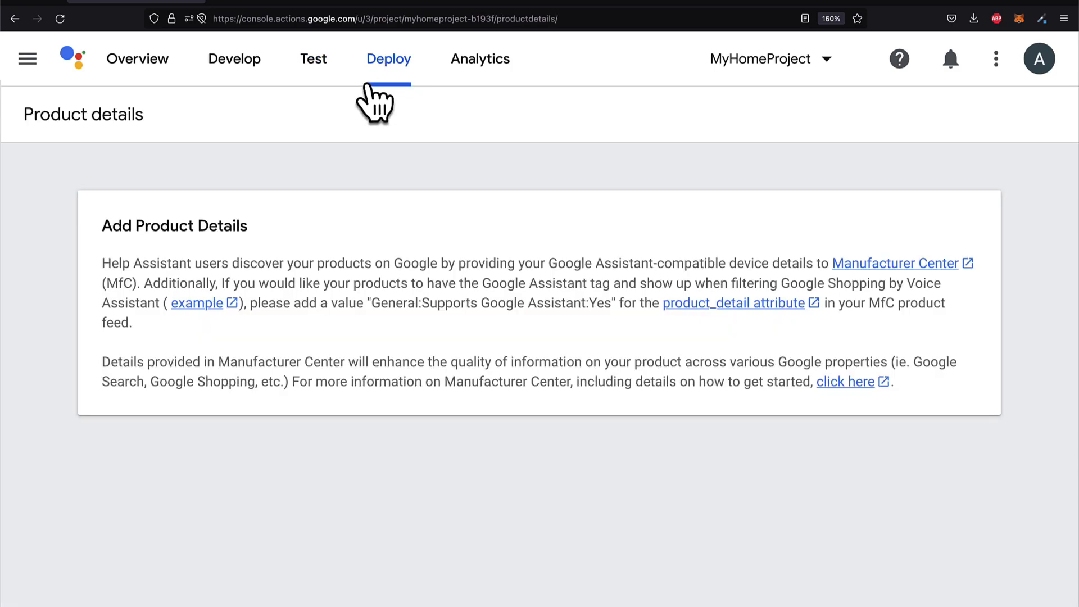
pyautogui.moveTo(207, 457)
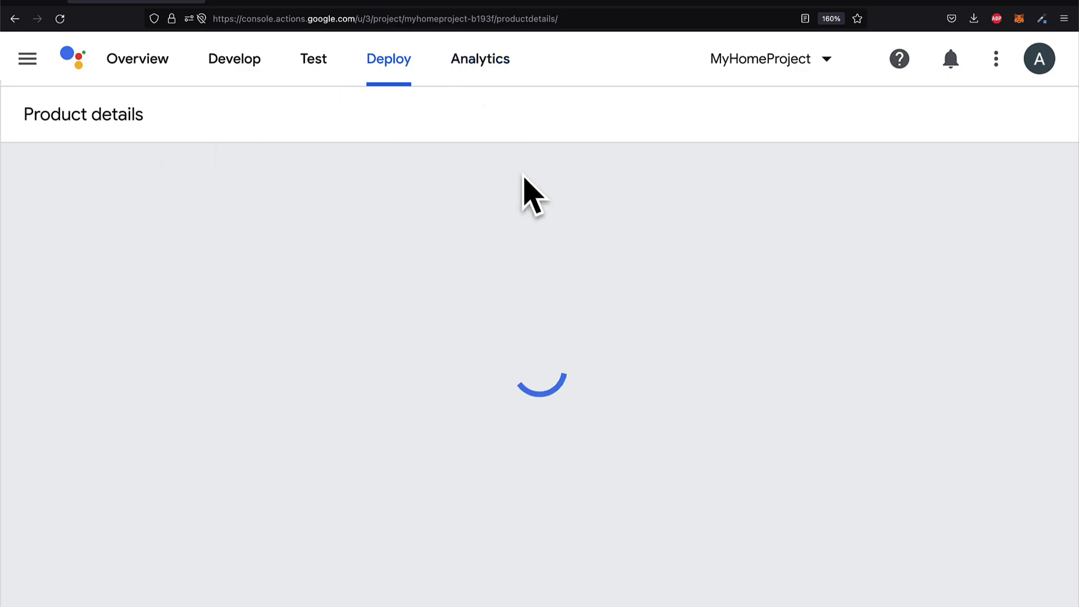
pyautogui.click(479, 58)
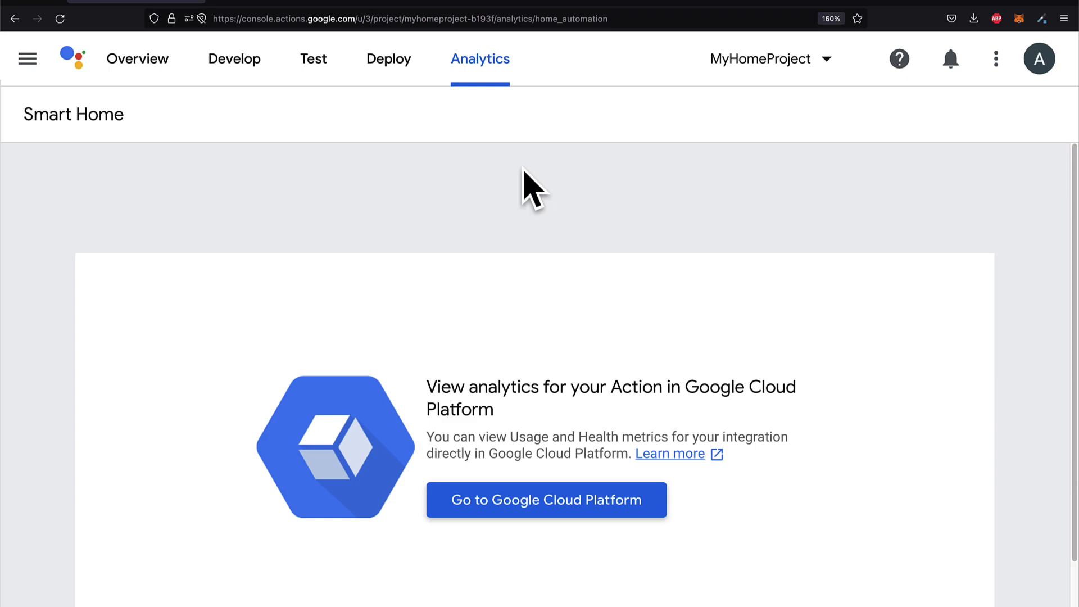
pyautogui.scroll(3)
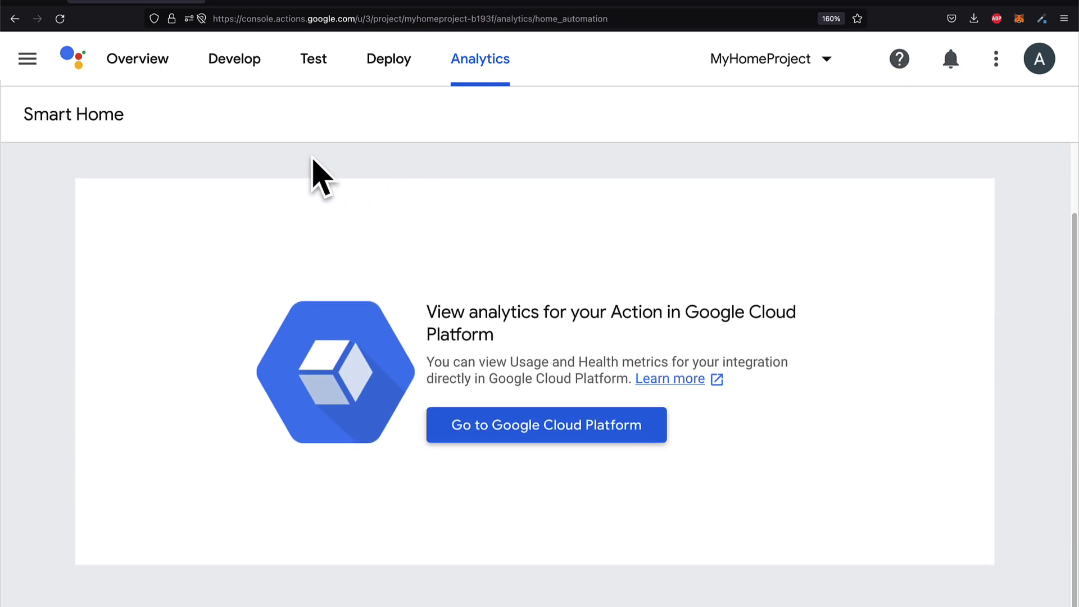
pyautogui.moveTo(654, 465)
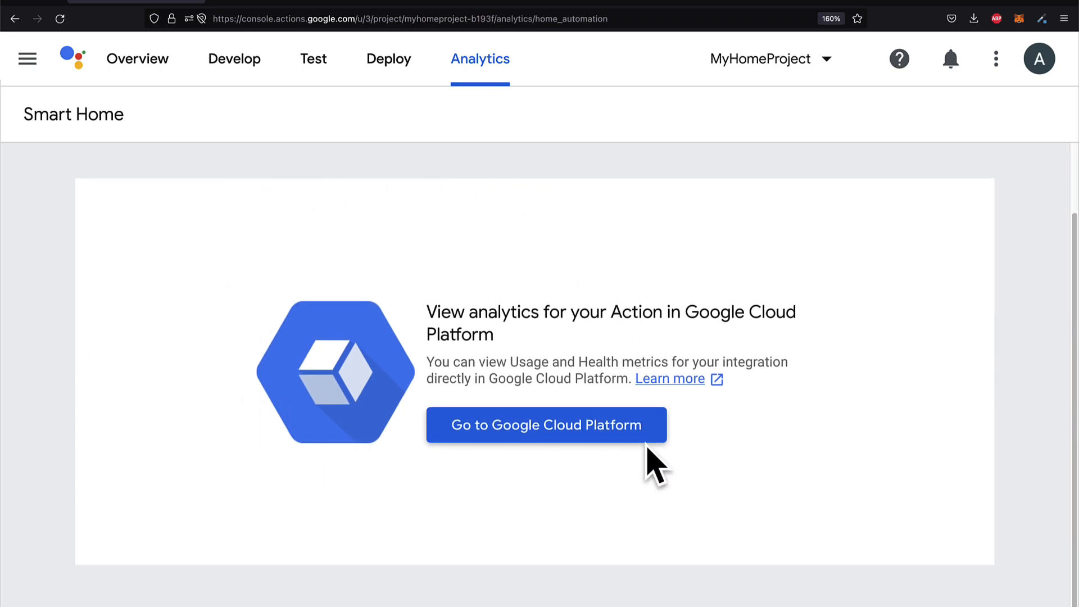
pyautogui.click(545, 425)
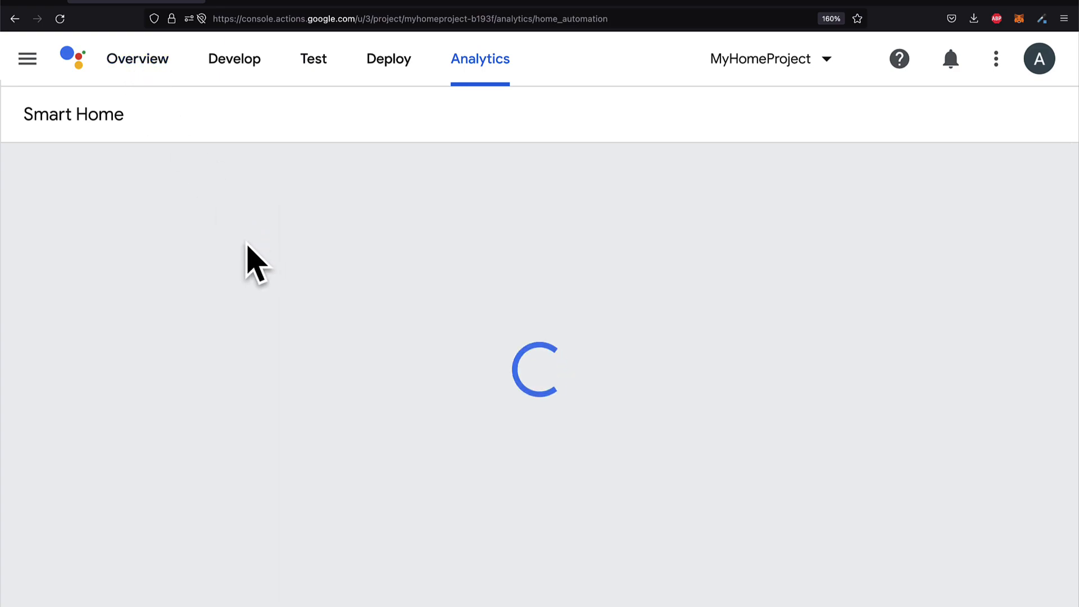
pyautogui.click(137, 58)
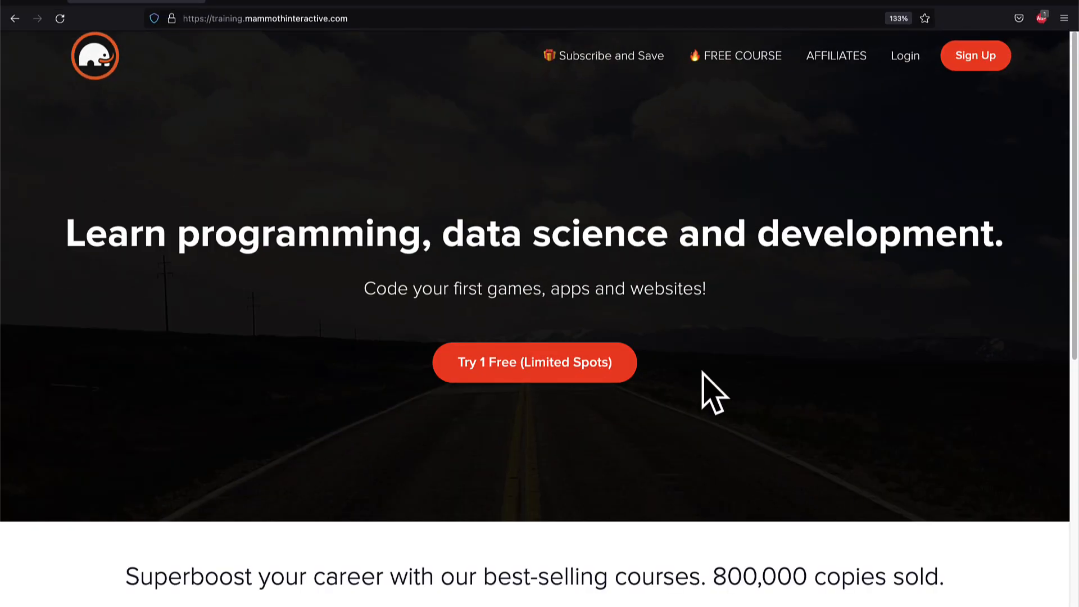
# Scroll the Mammoth Interactive home page, view all products, and browse the course bundles
pyautogui.scroll(-3)
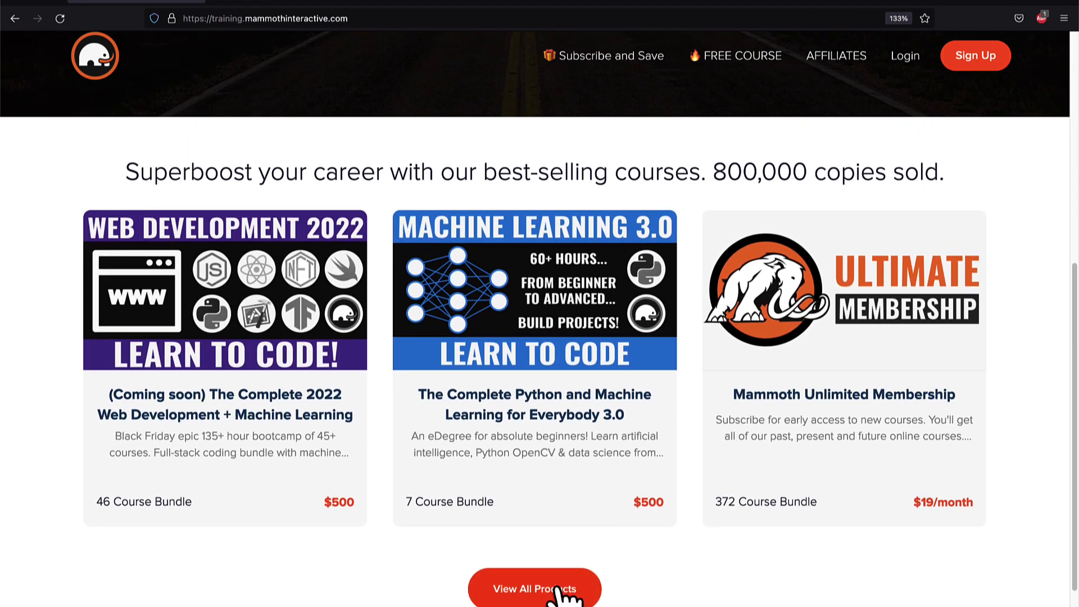
pyautogui.click(533, 588)
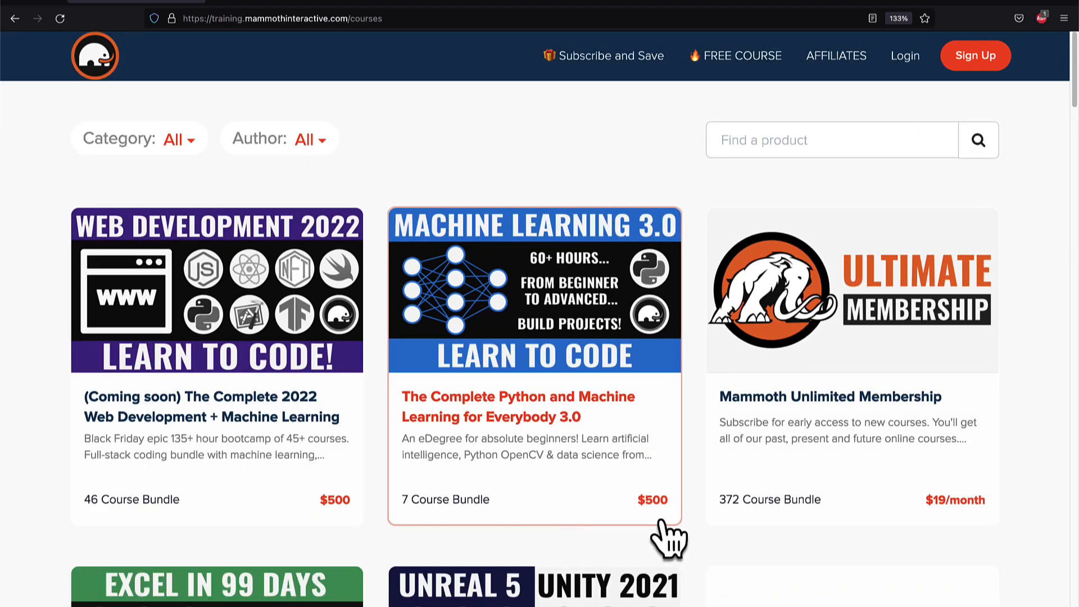
pyautogui.moveTo(652, 323)
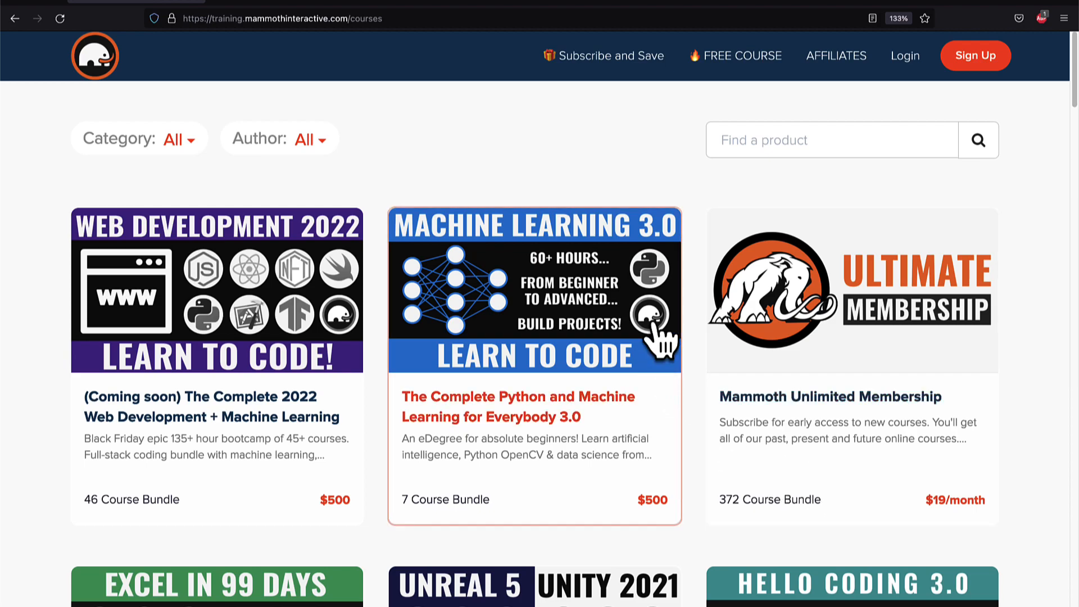
pyautogui.moveTo(1049, 474)
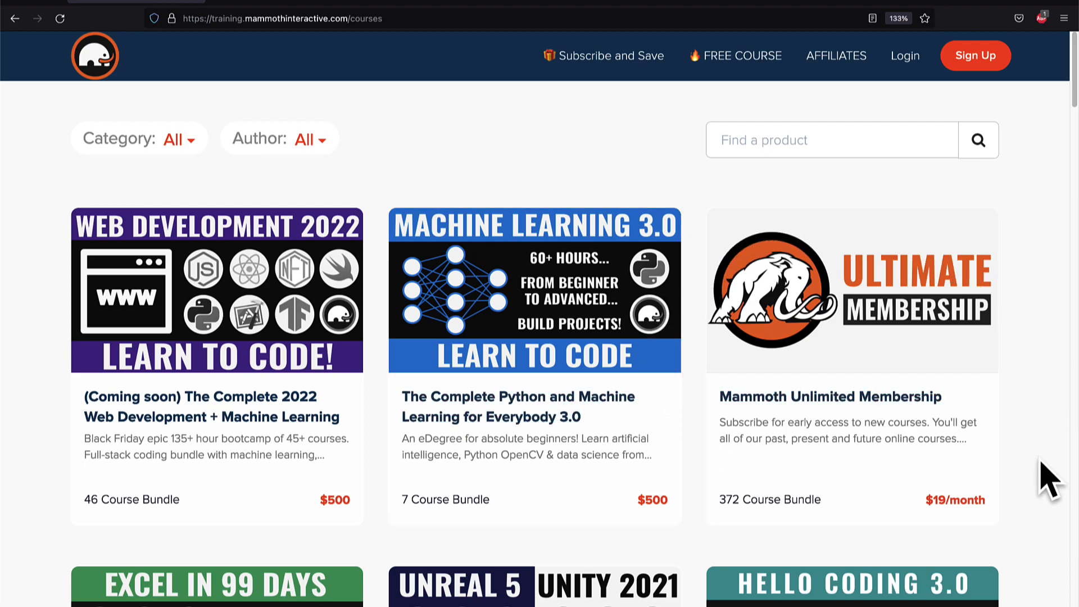
pyautogui.scroll(-3)
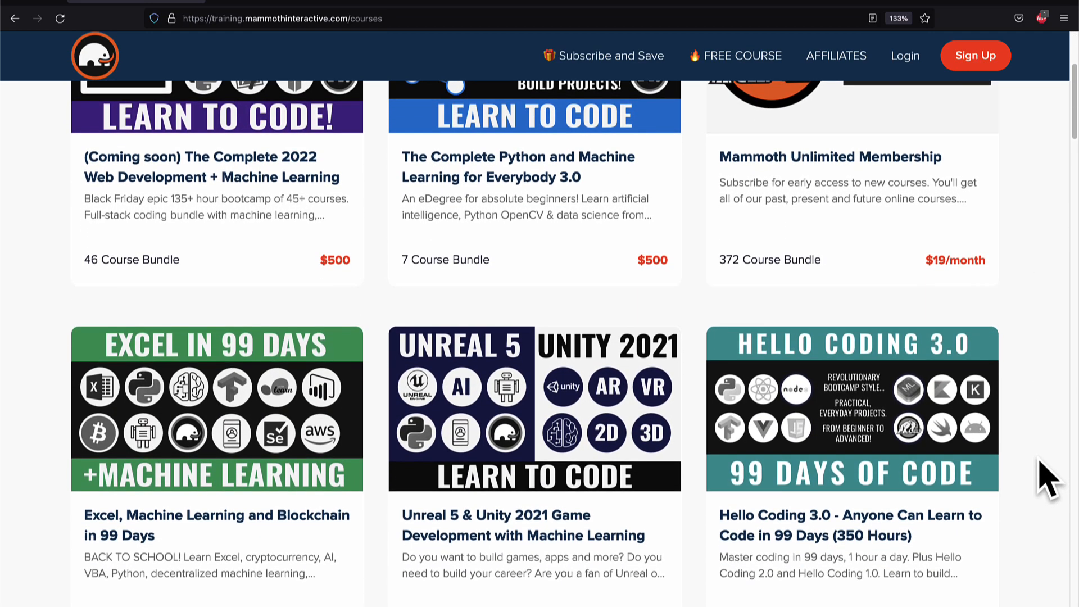